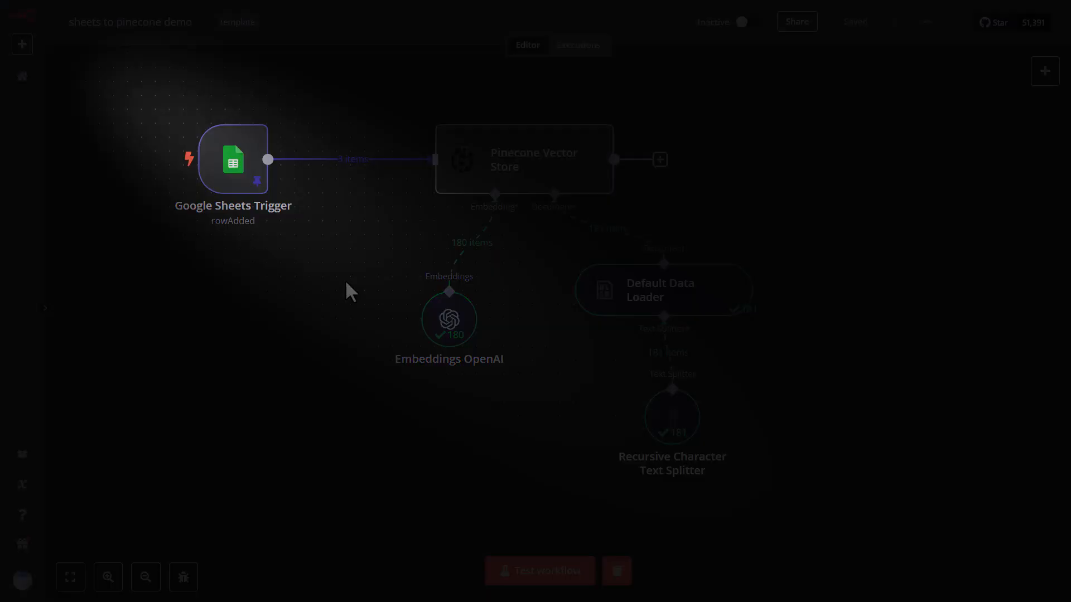
pyautogui.moveTo(266, 147)
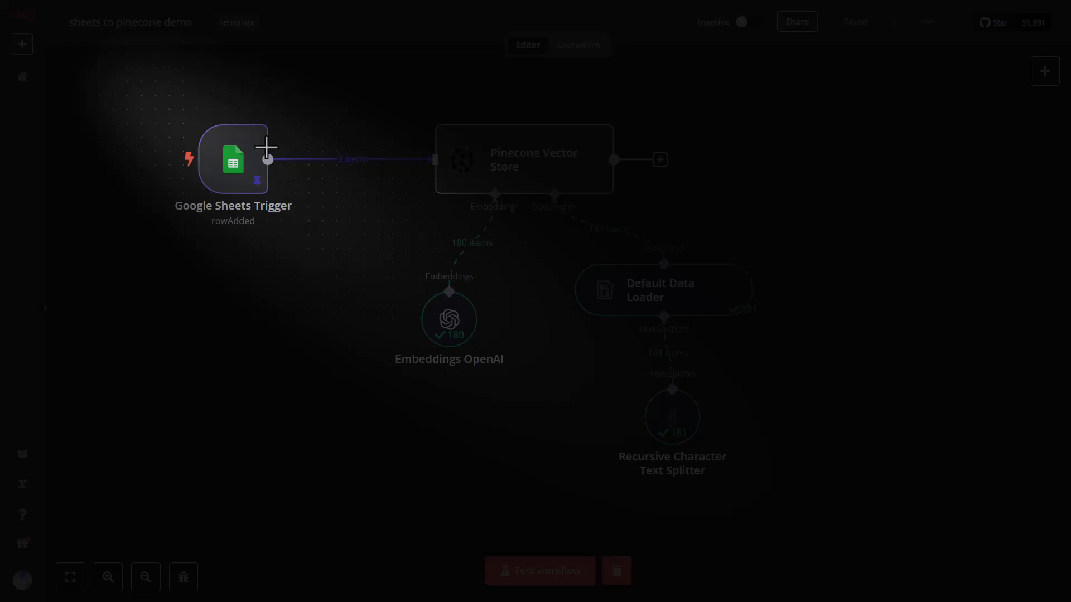
pyautogui.moveTo(208, 171)
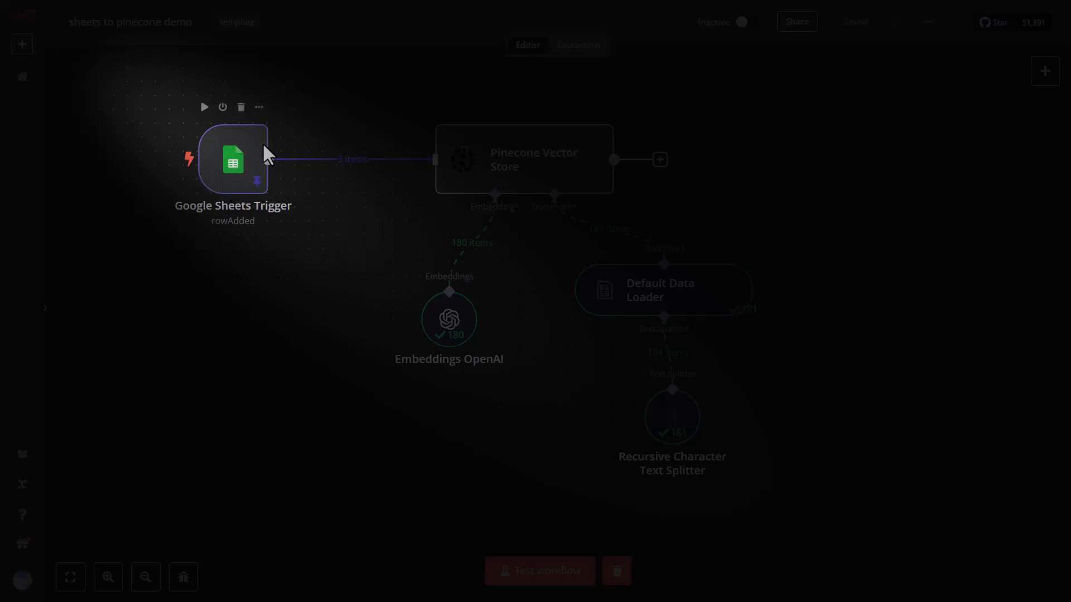
pyautogui.moveTo(517, 174)
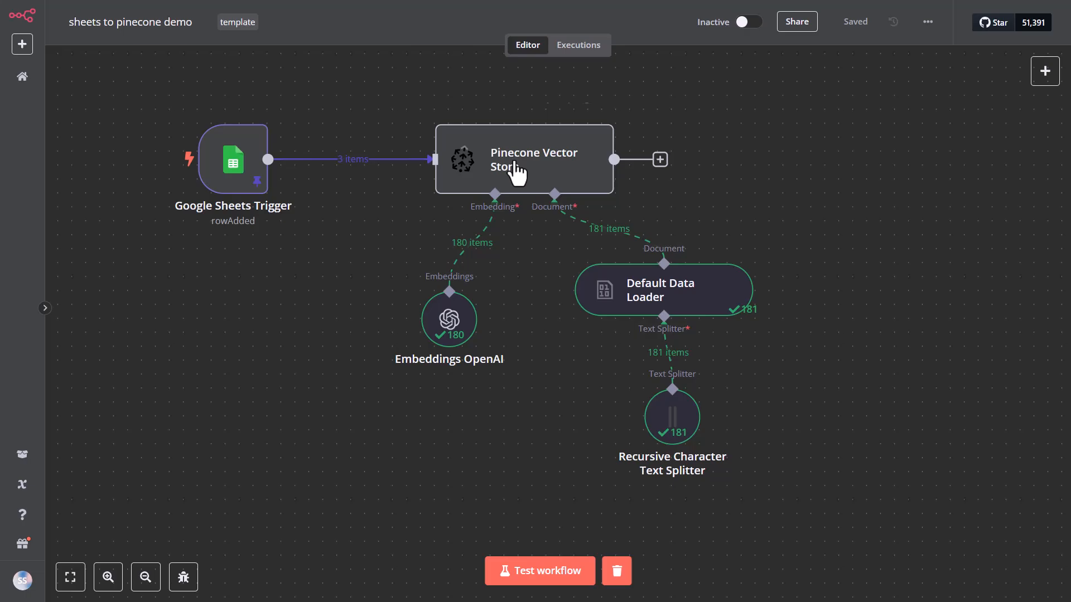
pyautogui.moveTo(207, 131)
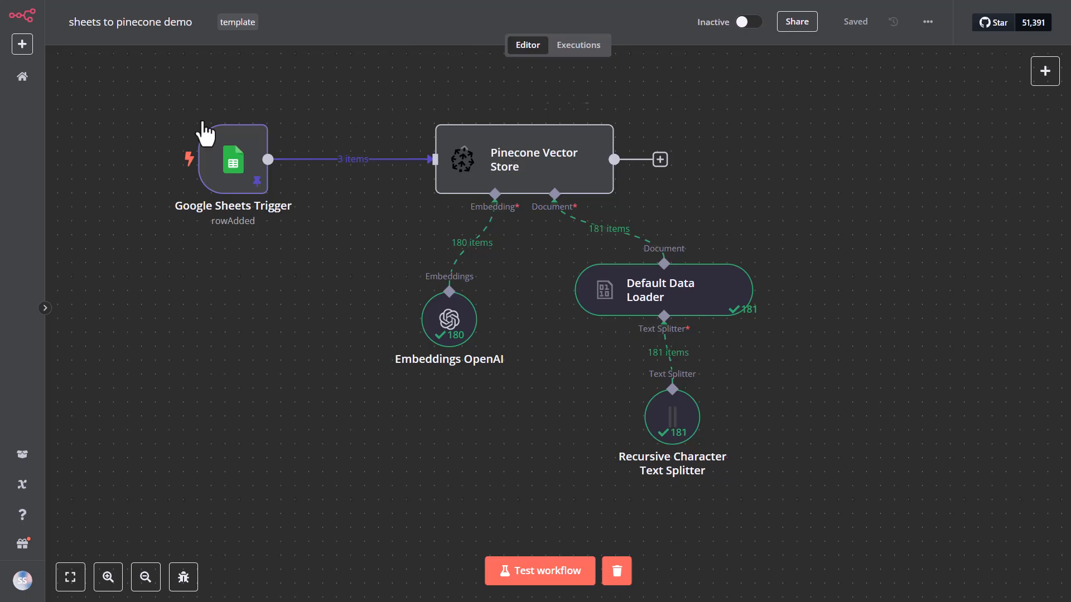
pyautogui.moveTo(450, 319)
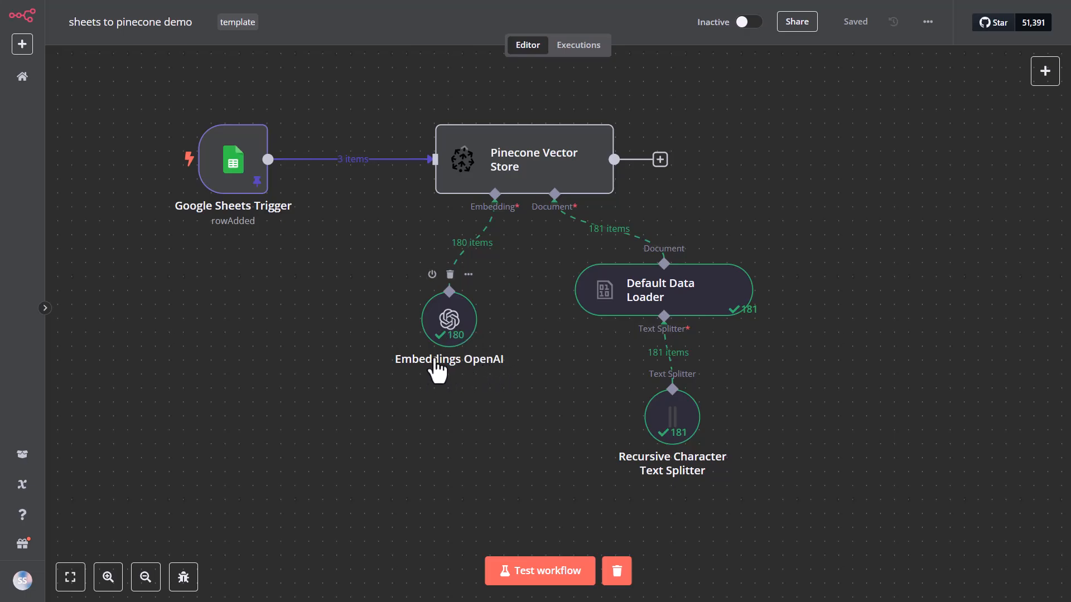
pyautogui.moveTo(599, 255)
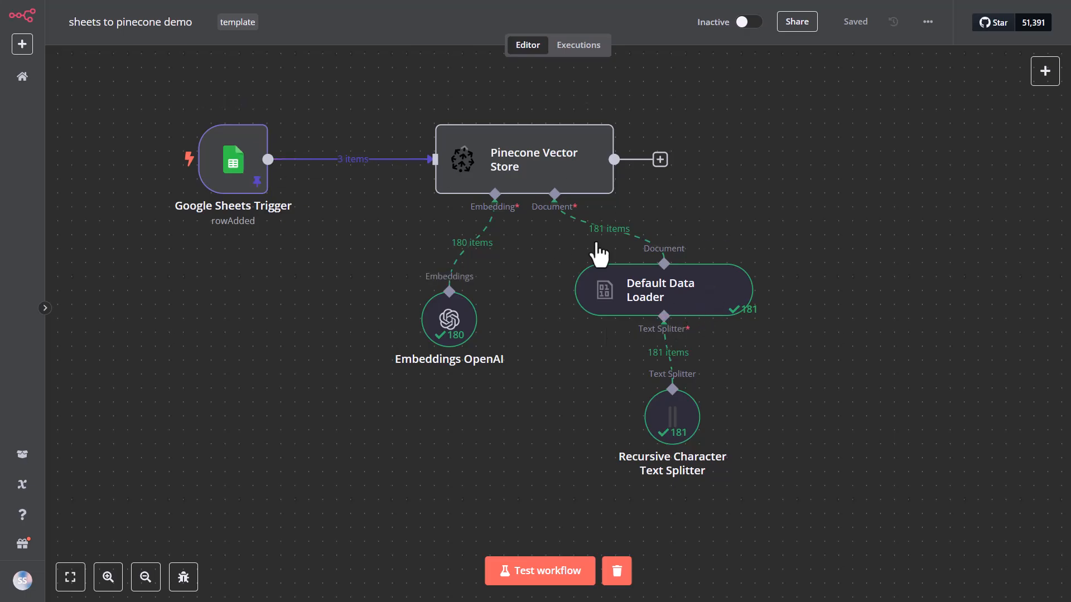
pyautogui.moveTo(517, 171)
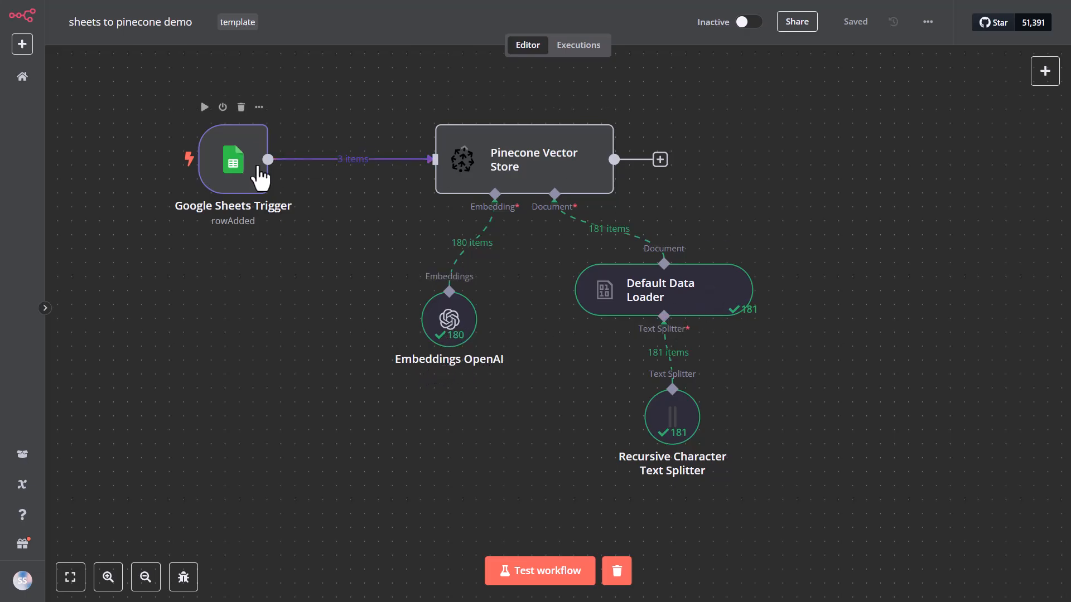
pyautogui.moveTo(672, 416)
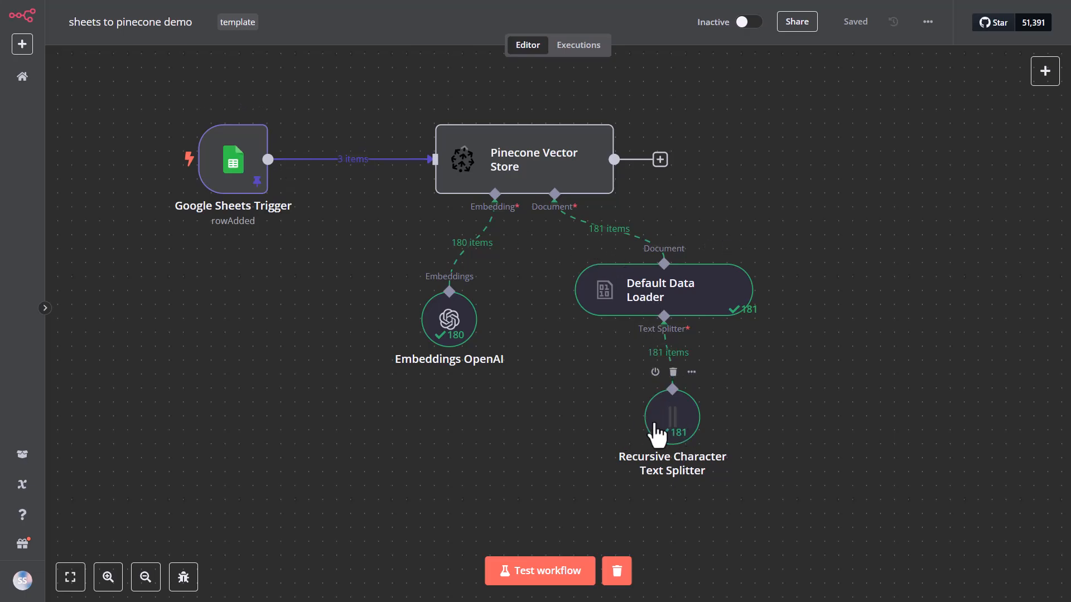
pyautogui.moveTo(628, 428)
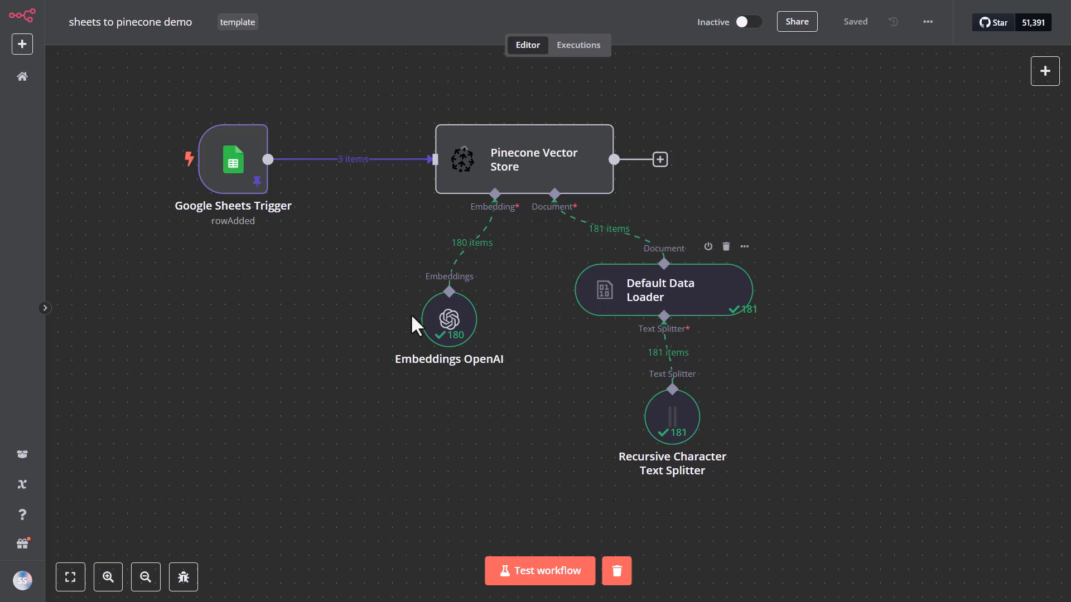
pyautogui.moveTo(608, 309)
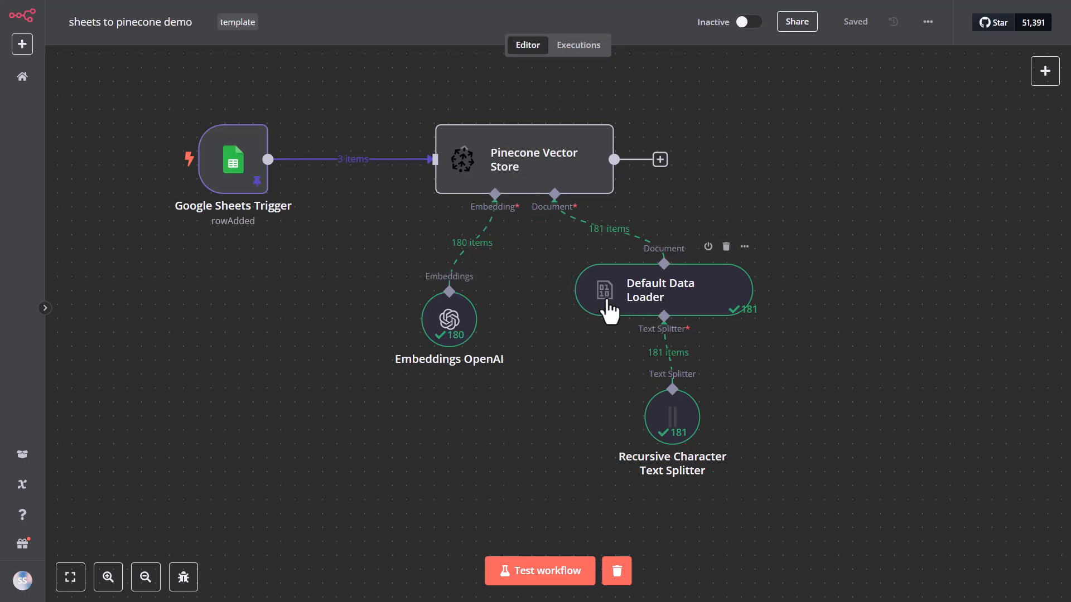
pyautogui.moveTo(449, 321)
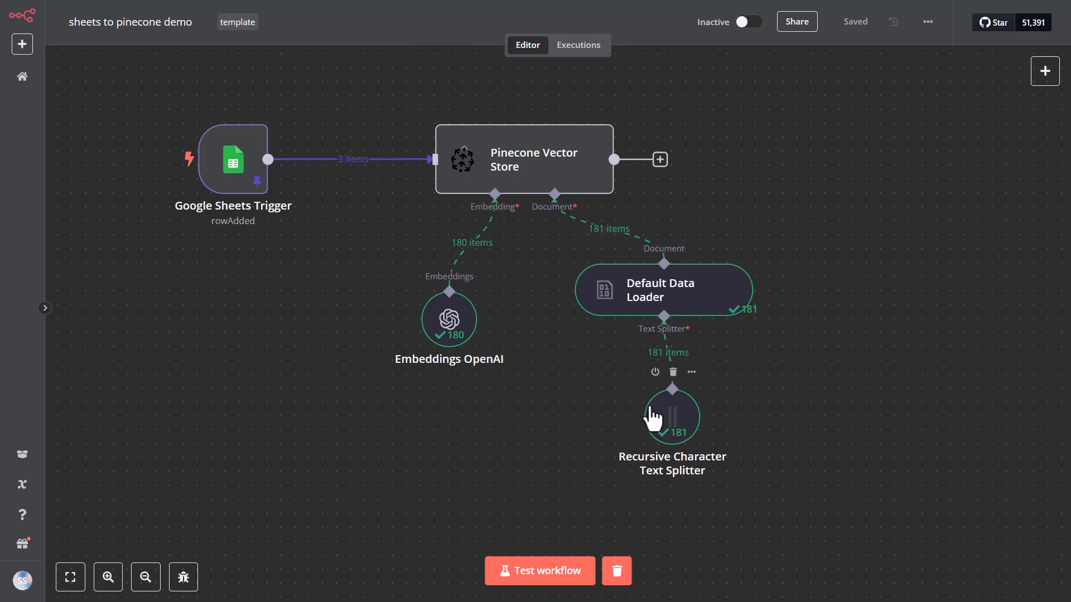
pyautogui.moveTo(559, 391)
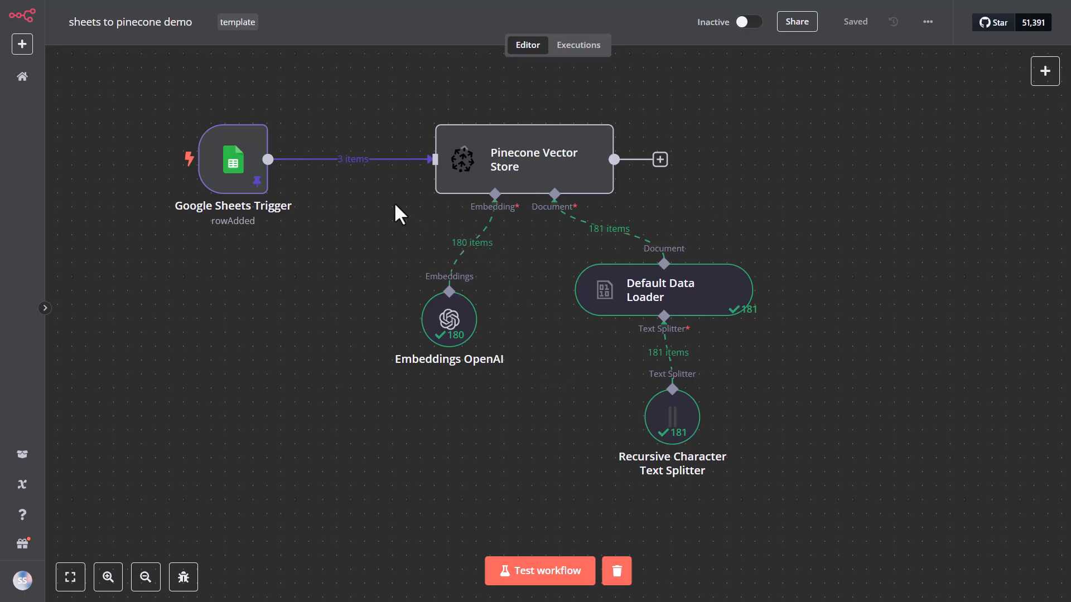
# Review the Google Sheets Trigger output, then test the workflow so 3 rows store 9 items in Pinecone
pyautogui.doubleClick(232, 160)
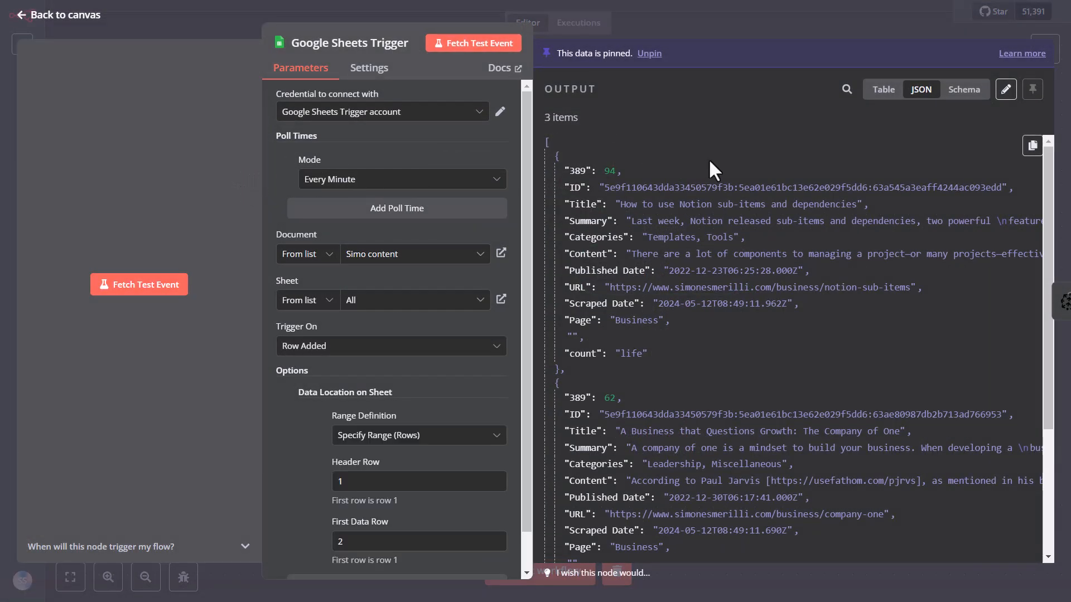
pyautogui.scroll(-3)
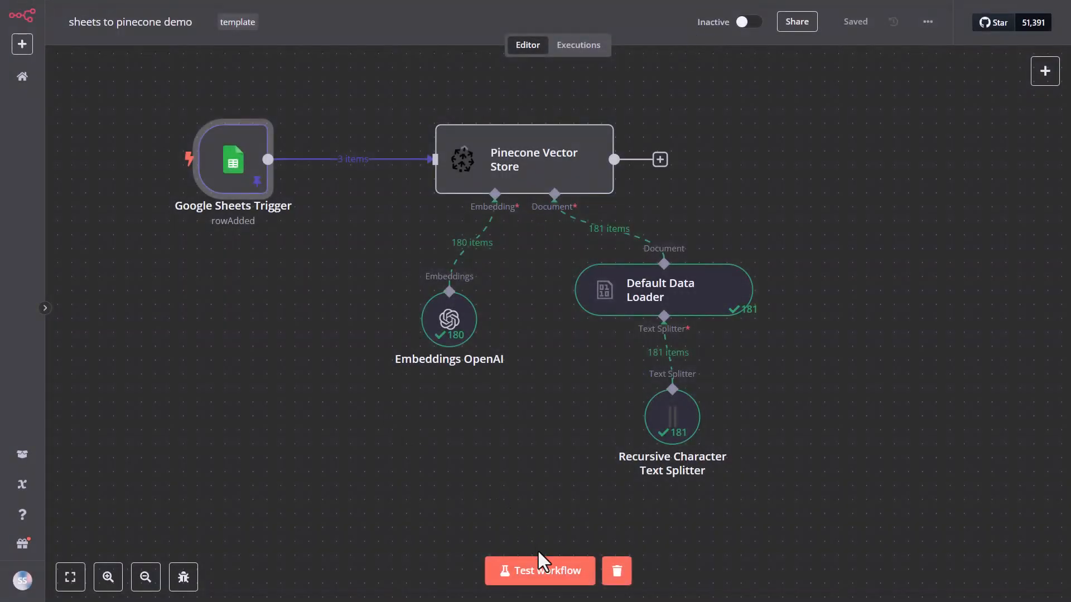
pyautogui.click(539, 570)
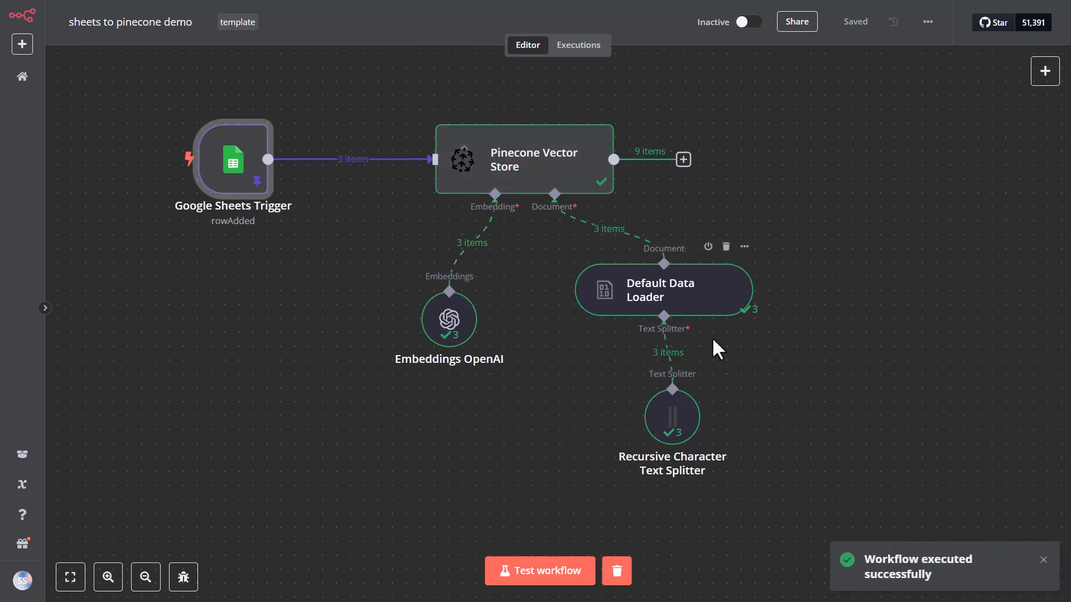
pyautogui.moveTo(502, 167)
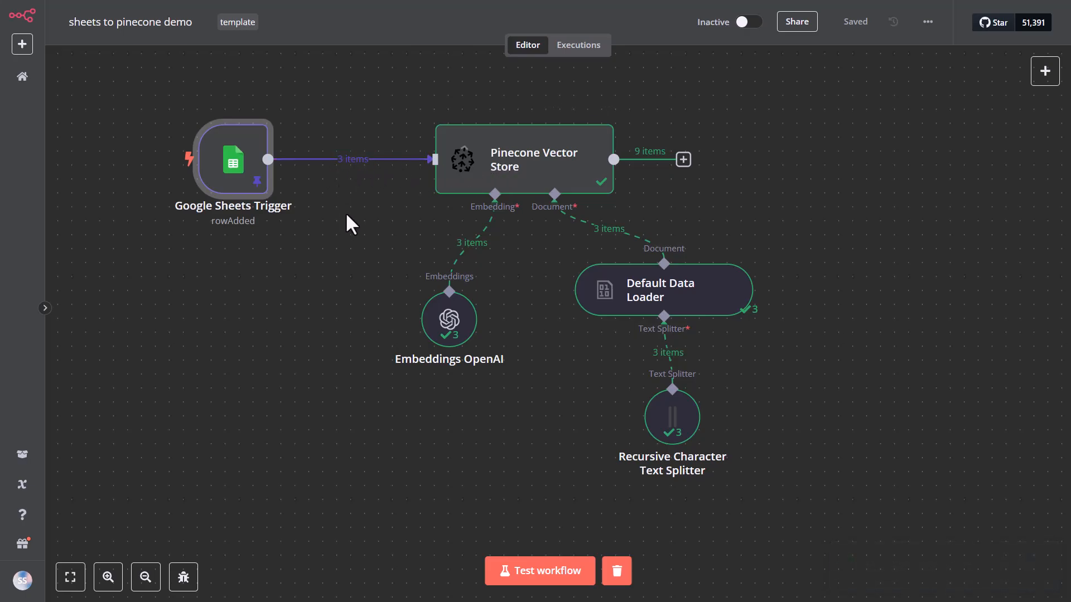
pyautogui.moveTo(656, 157)
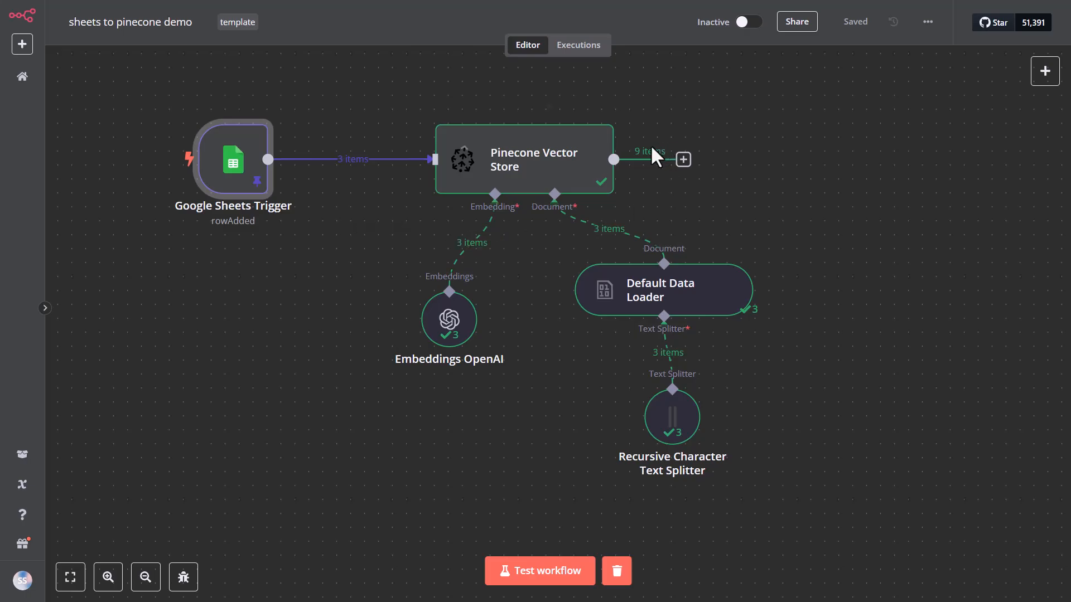
pyautogui.moveTo(656, 156)
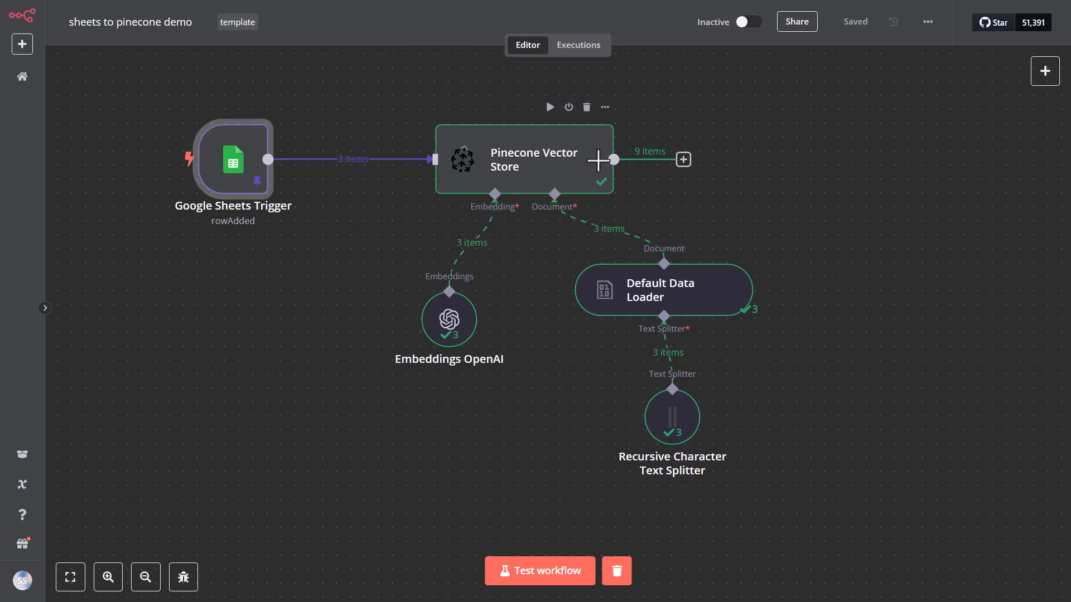
pyautogui.moveTo(695, 209)
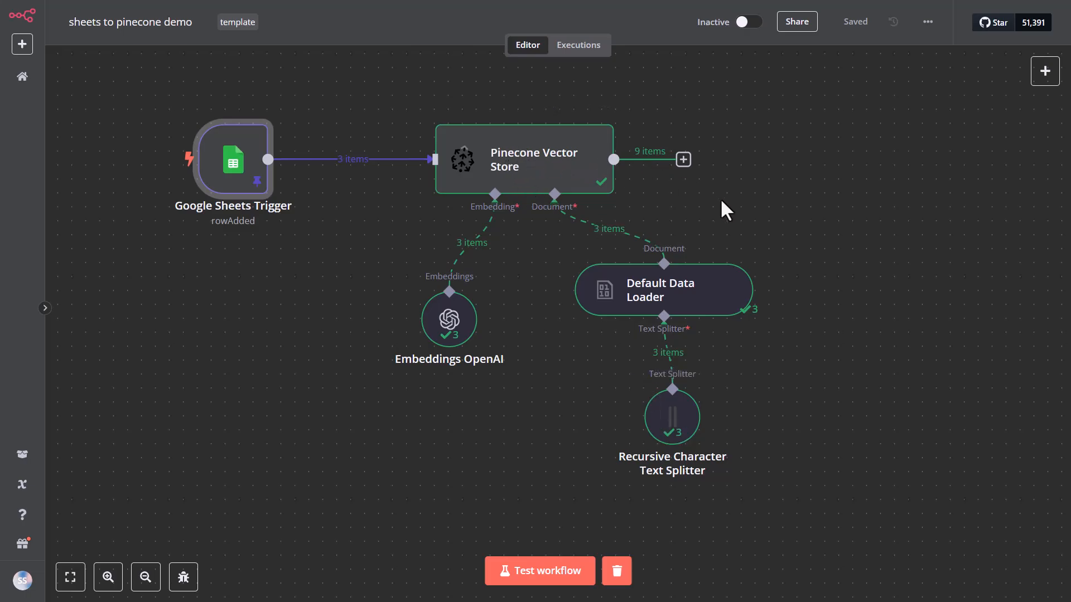
pyautogui.moveTo(765, 409)
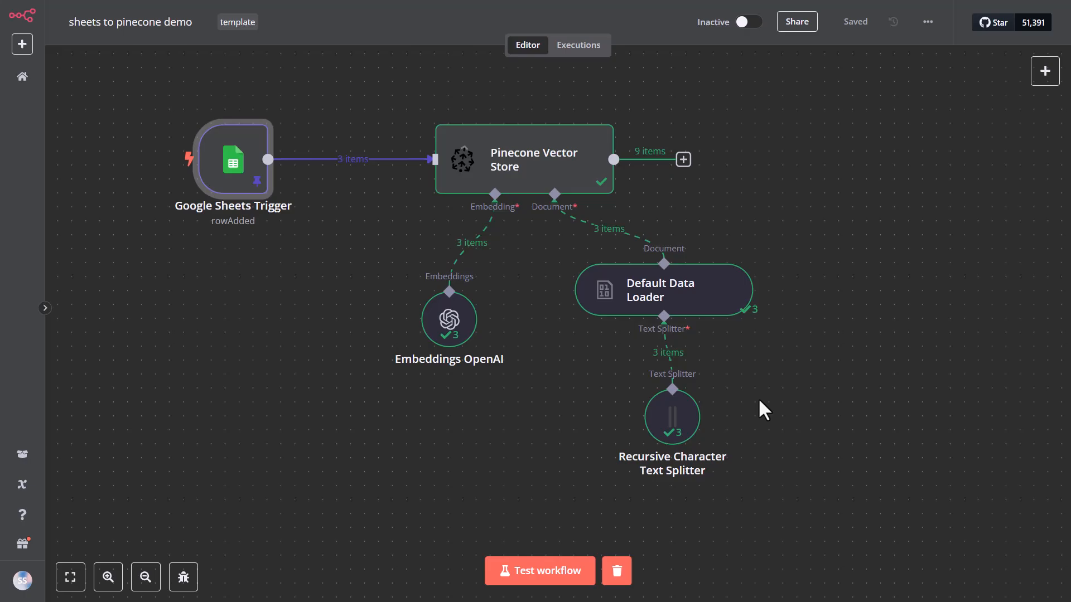
pyautogui.moveTo(671, 416)
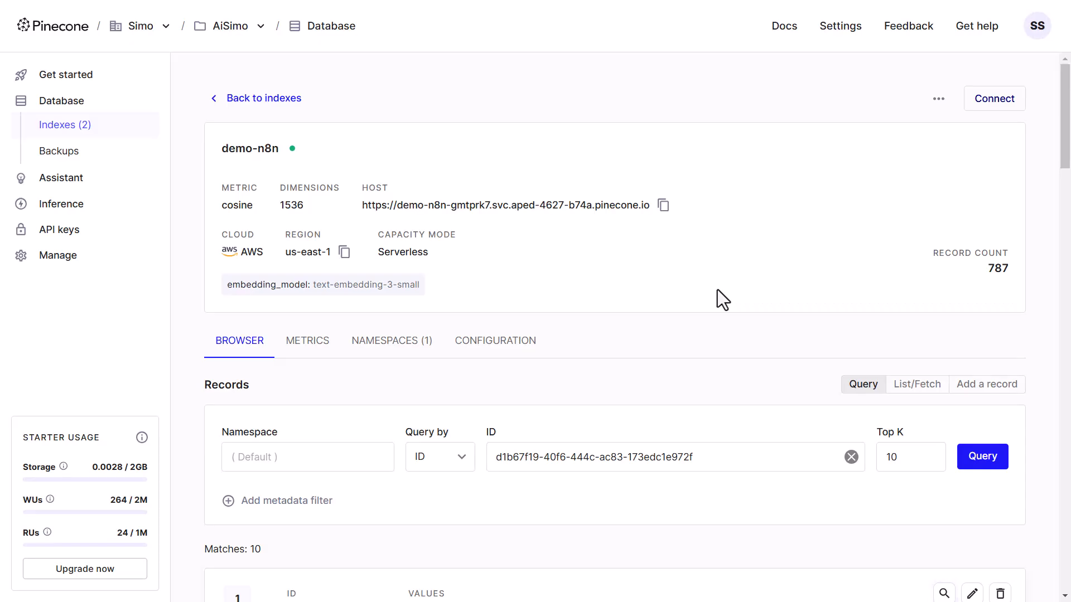
pyautogui.moveTo(560, 259)
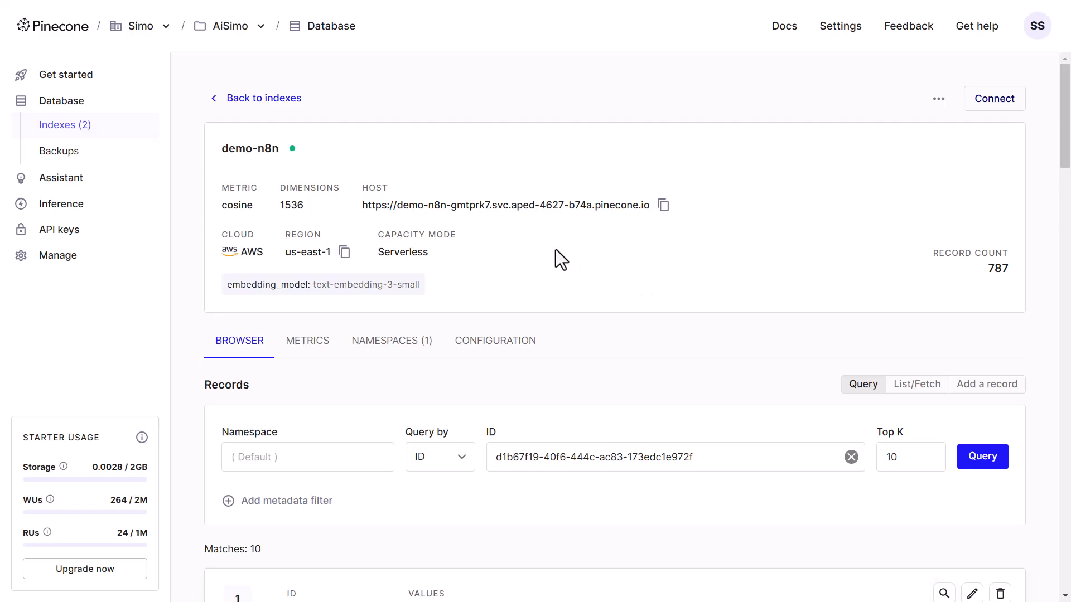
pyautogui.moveTo(681, 240)
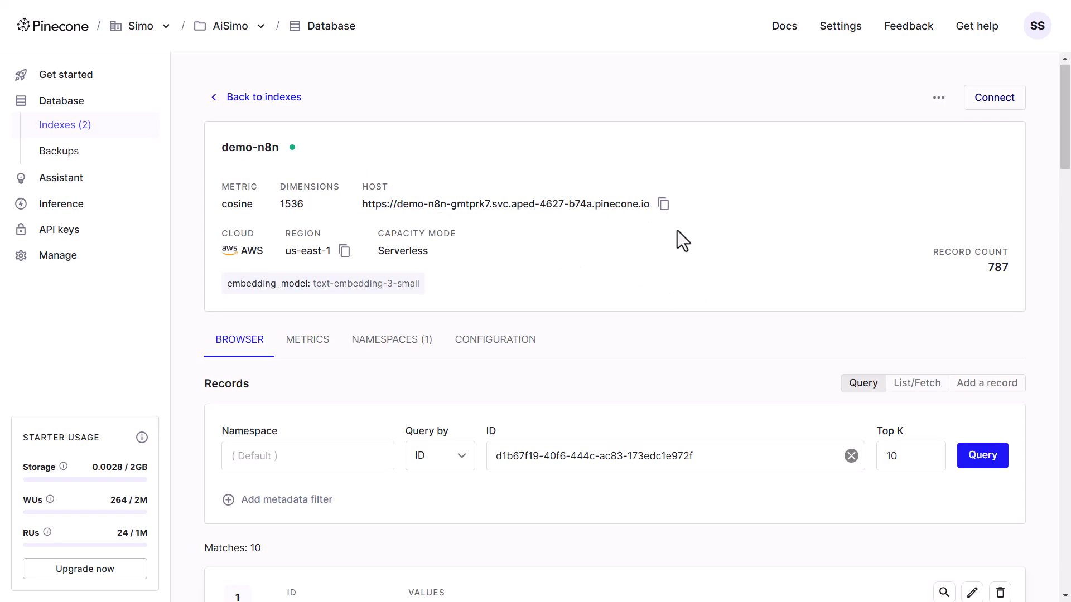
# Check the demo-n8n namespace holds 787 records, then query by record ID for 10 matches with text metadata
pyautogui.click(392, 340)
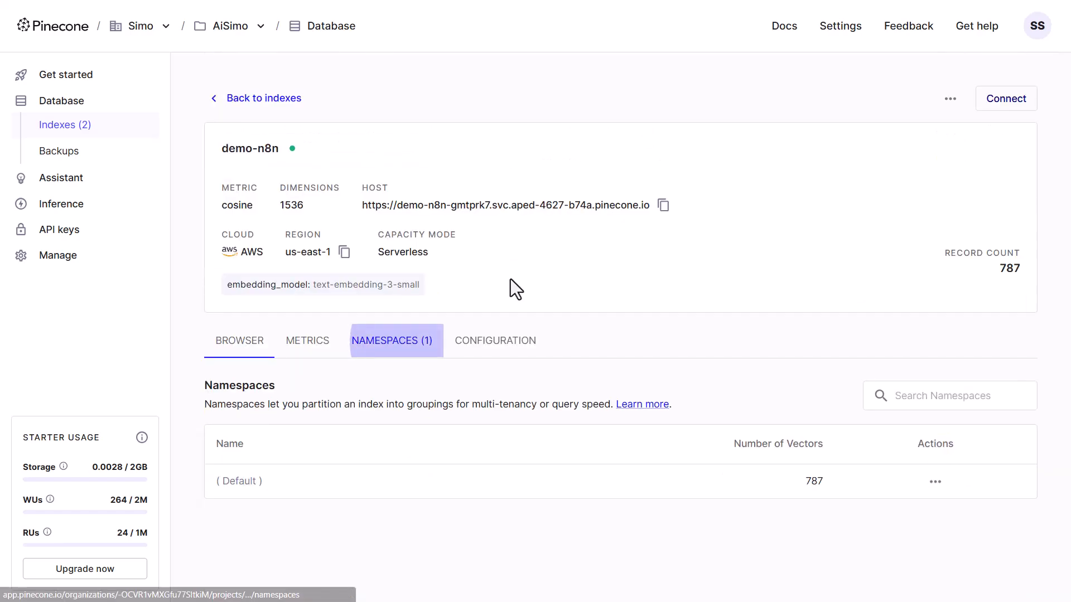
pyautogui.moveTo(495, 341)
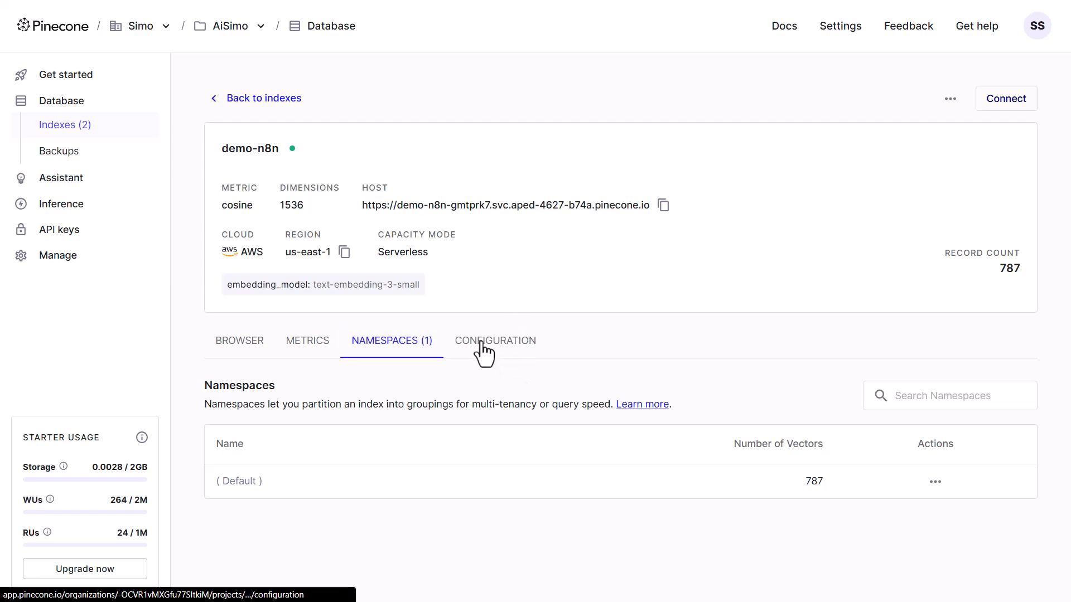
pyautogui.click(240, 340)
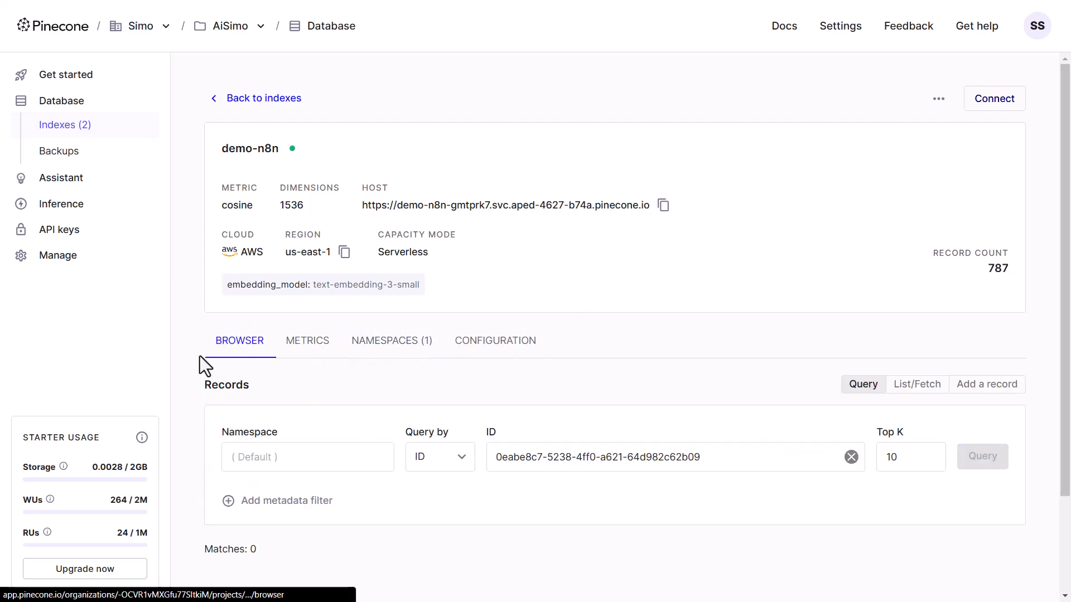
pyautogui.click(981, 456)
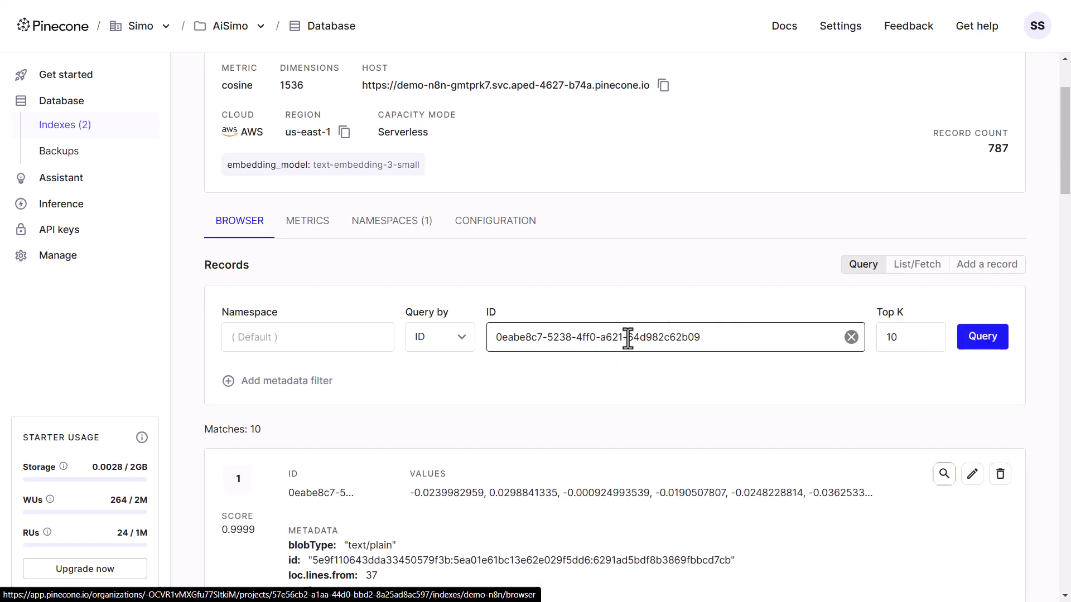
pyautogui.scroll(-3)
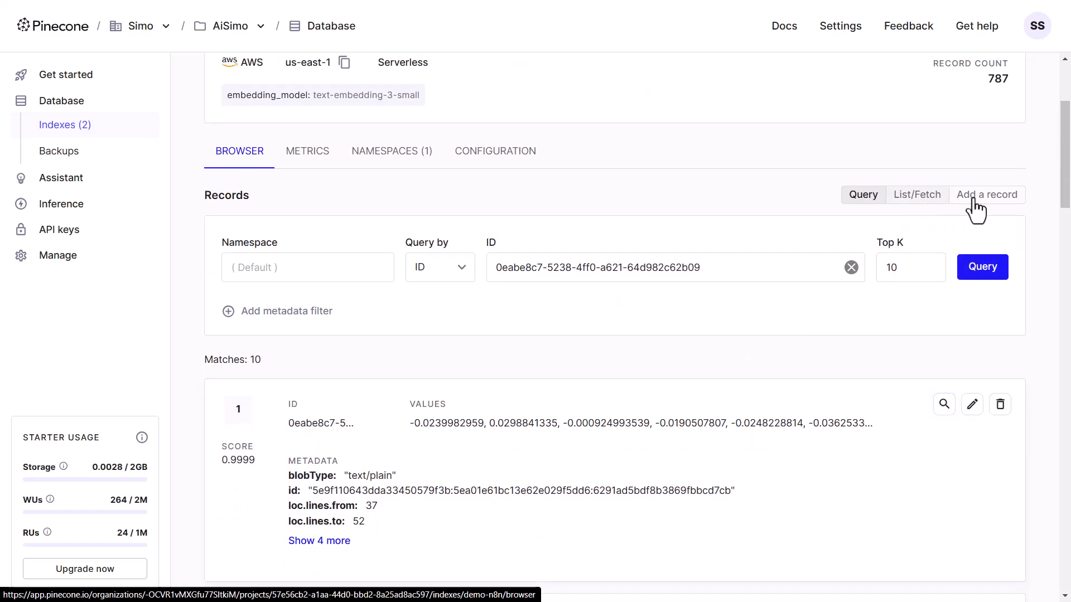
pyautogui.scroll(-3)
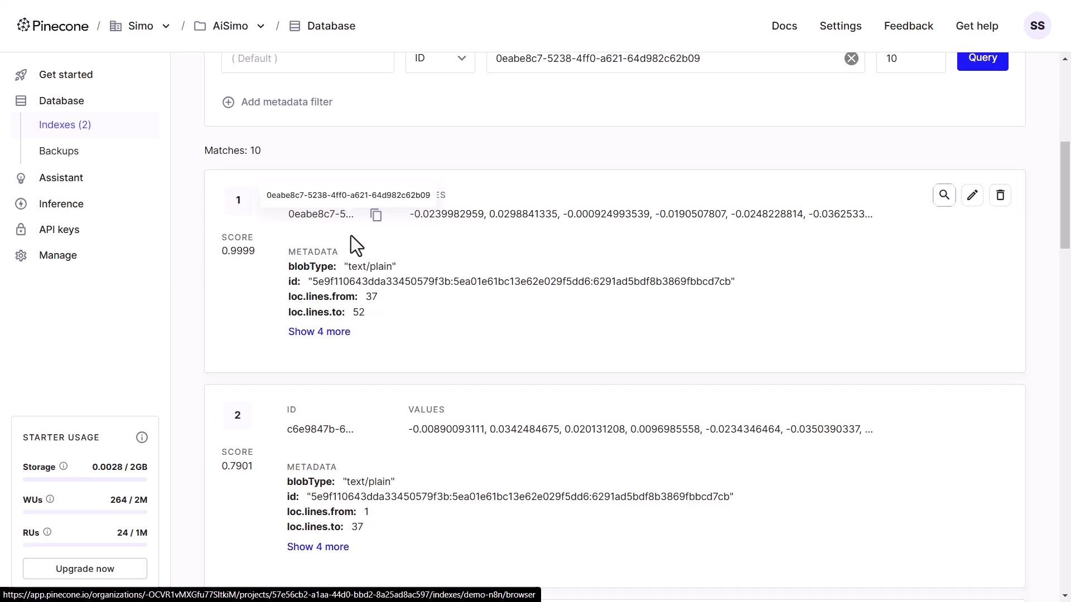
# Expand match 1 to show its source, text, title and URL metadata
pyautogui.click(319, 332)
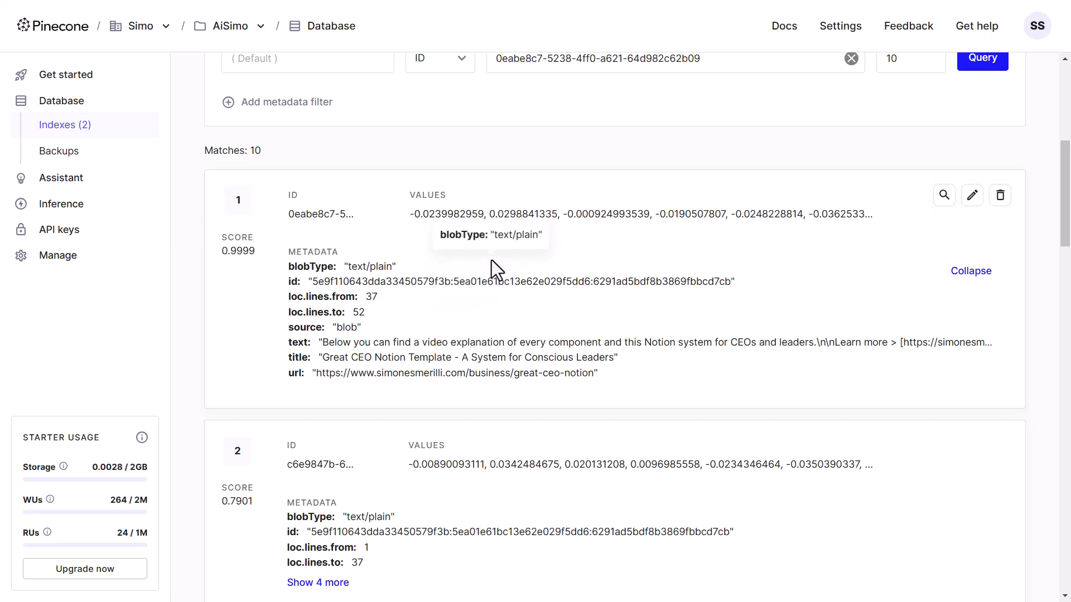
pyautogui.moveTo(493, 259)
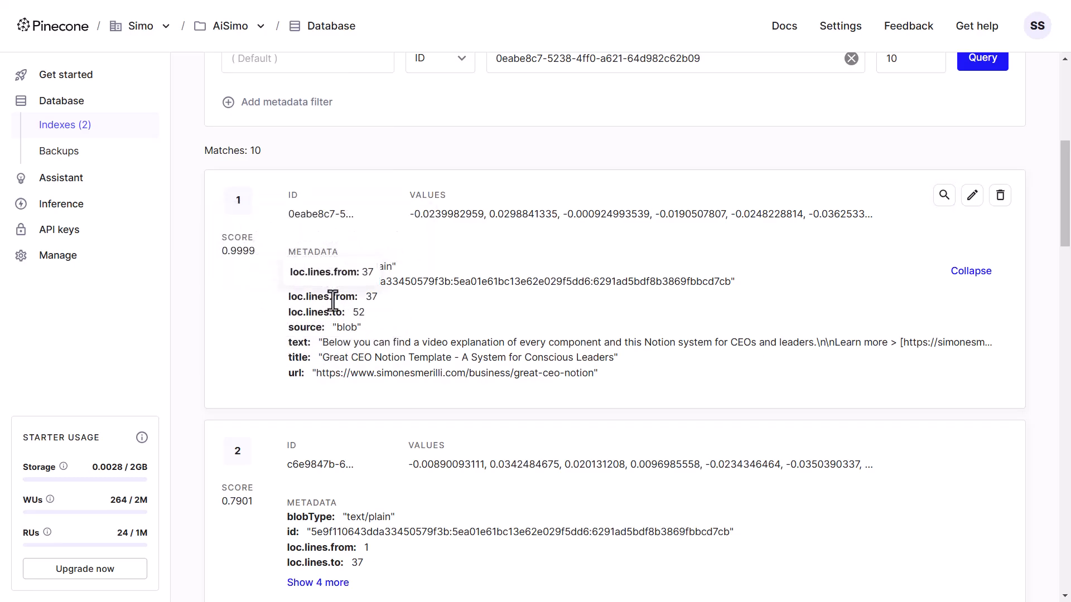
pyautogui.moveTo(522, 257)
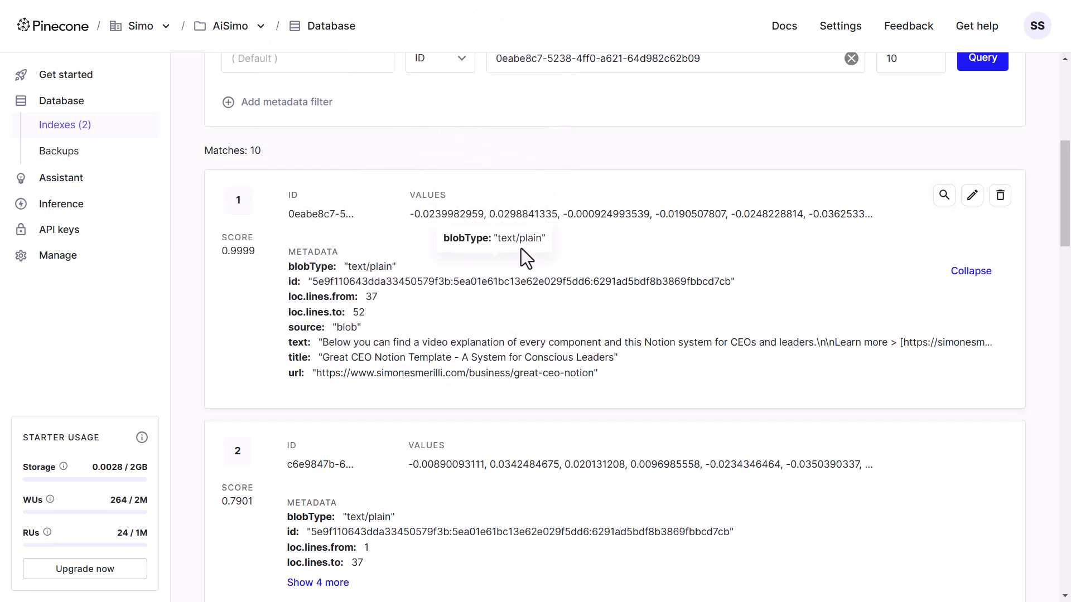
pyautogui.moveTo(522, 244)
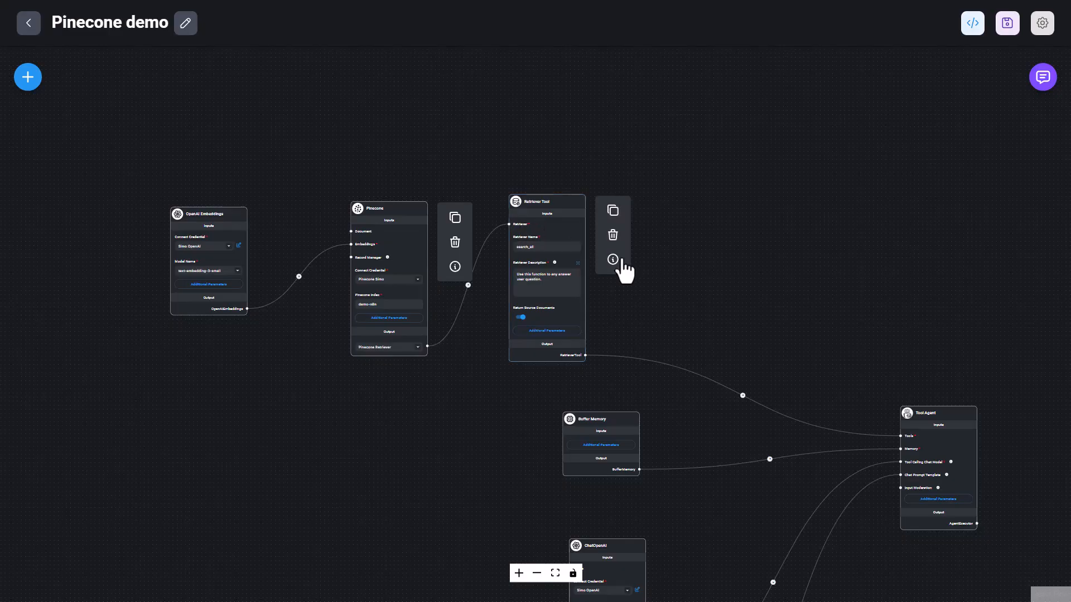
pyautogui.moveTo(658, 254)
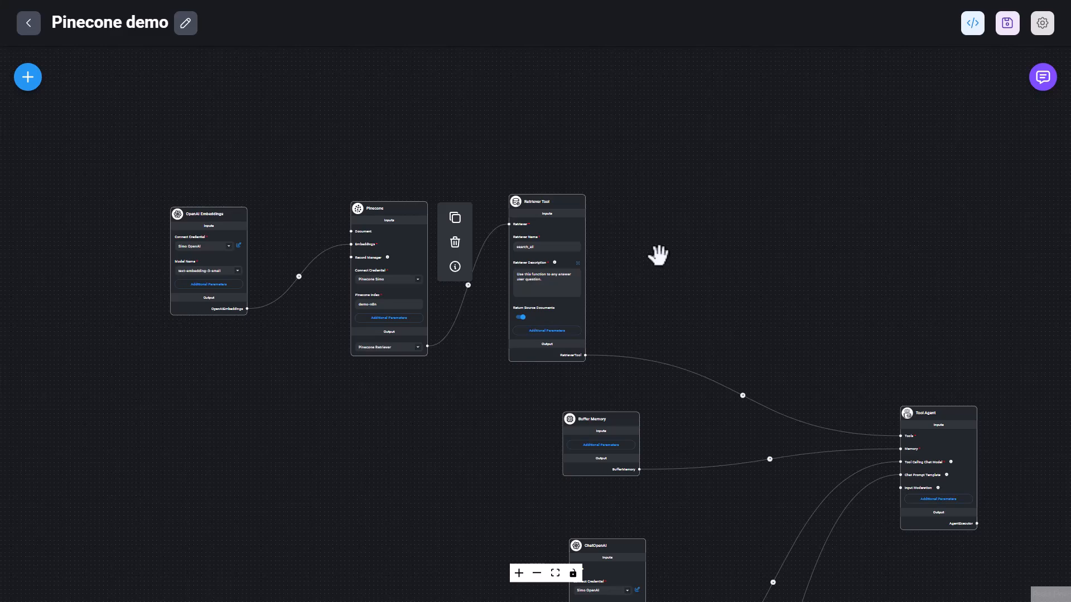
pyautogui.moveTo(657, 255)
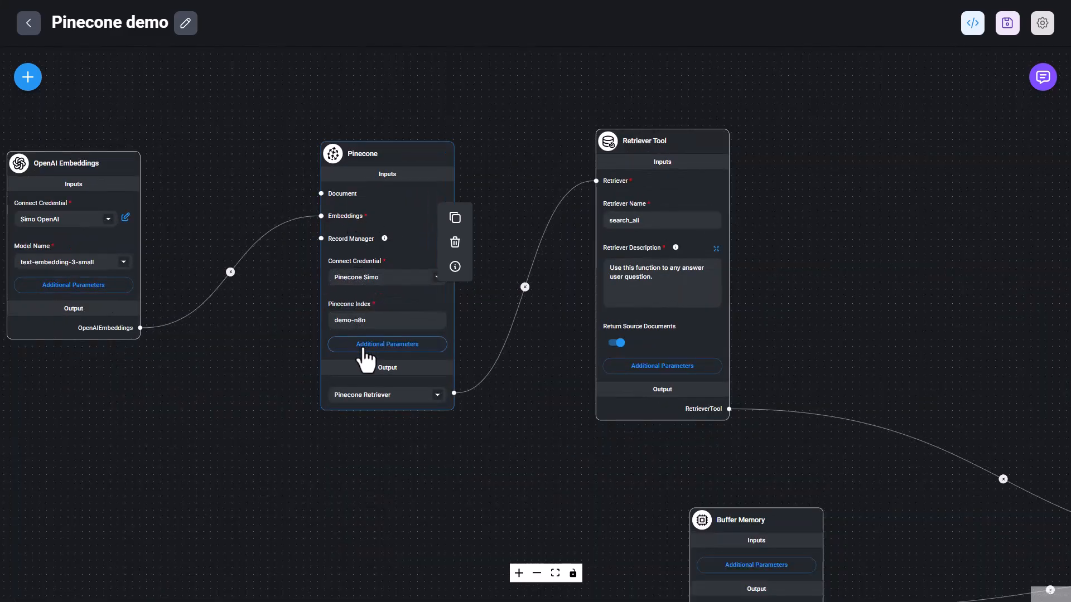
# In the Pinecone node's Additional Parameters, begin adding a key to the Pinecone Metadata Filter
pyautogui.click(387, 343)
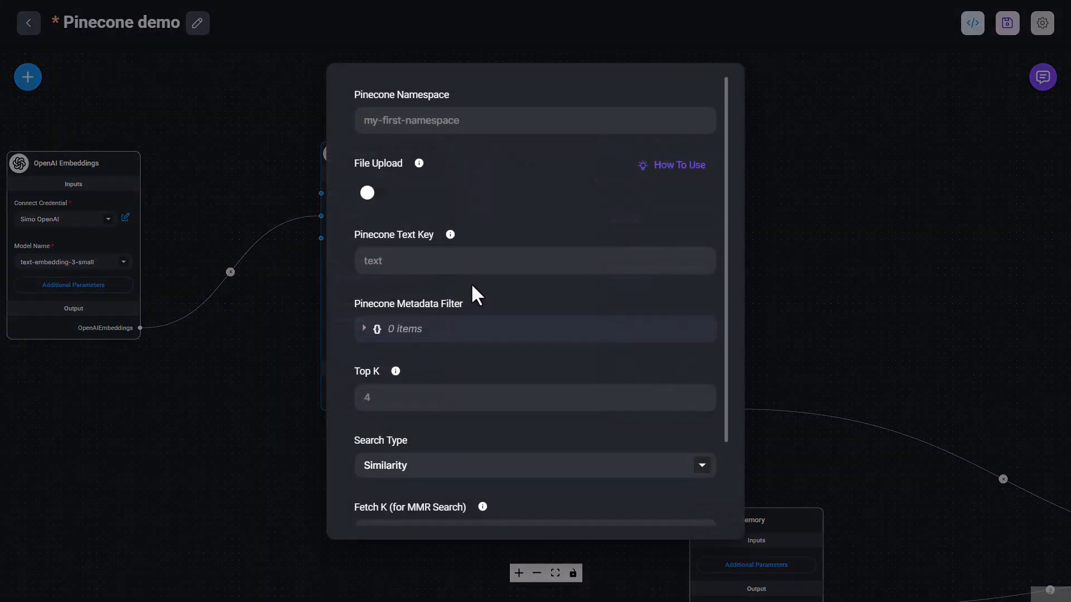
pyautogui.click(534, 121)
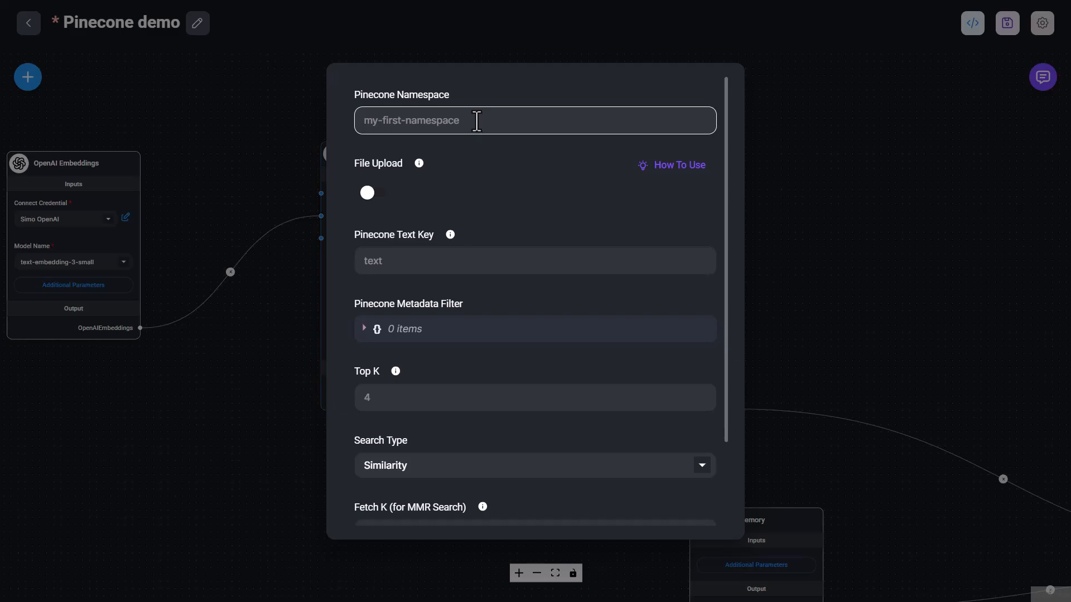
pyautogui.scroll(-3)
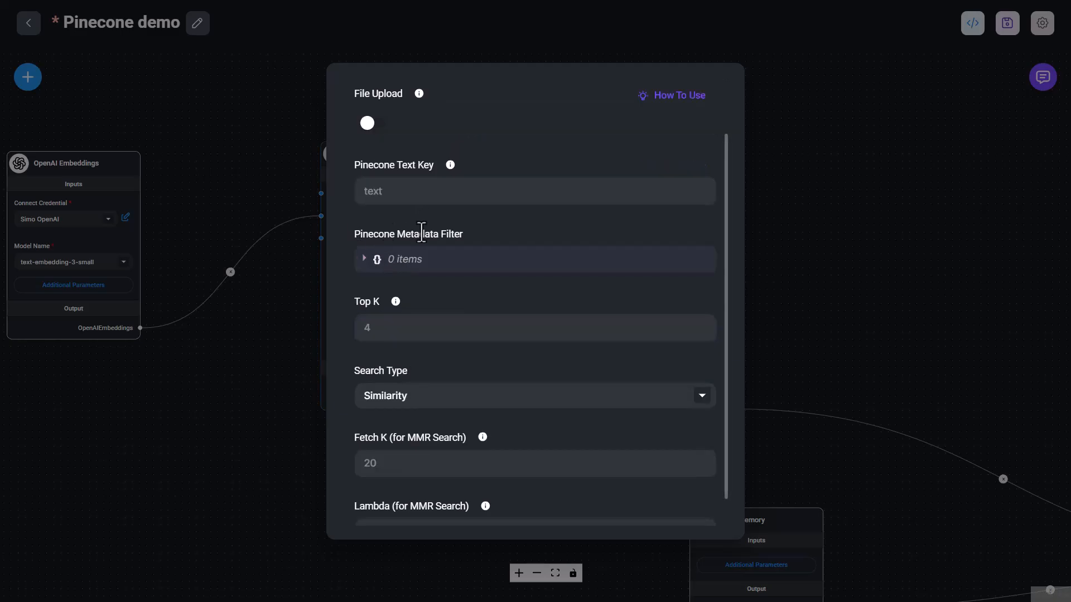
pyautogui.moveTo(416, 274)
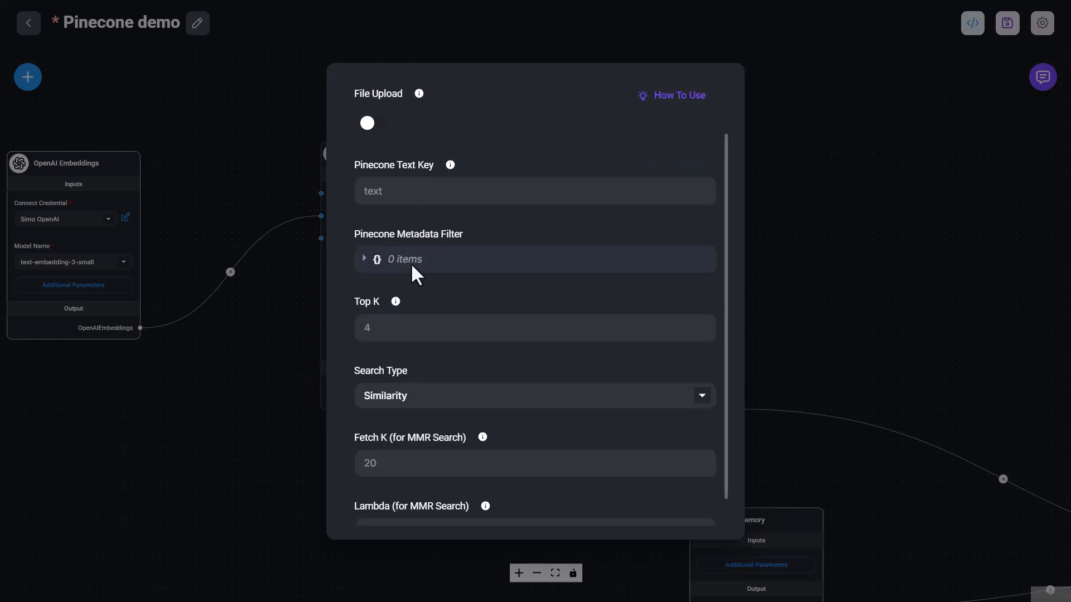
pyautogui.moveTo(443, 260)
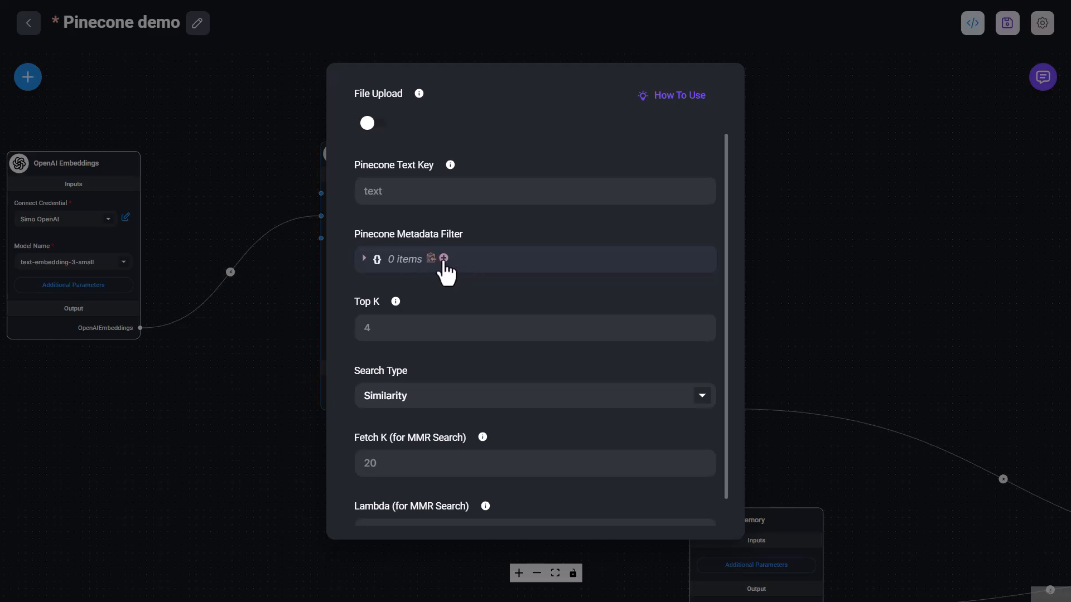
pyautogui.click(443, 259)
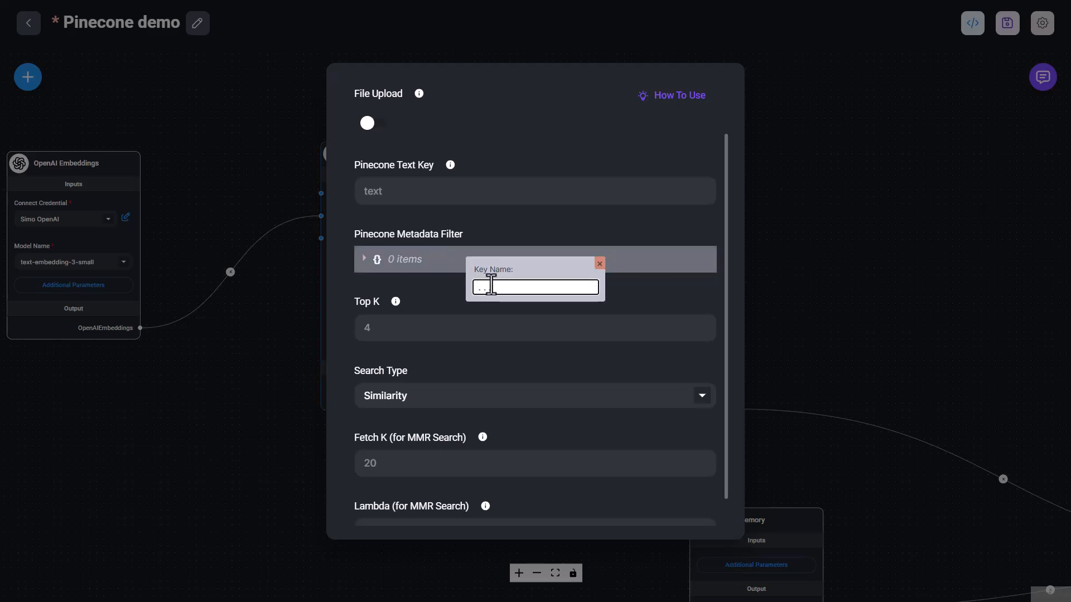
pyautogui.moveTo(512, 238)
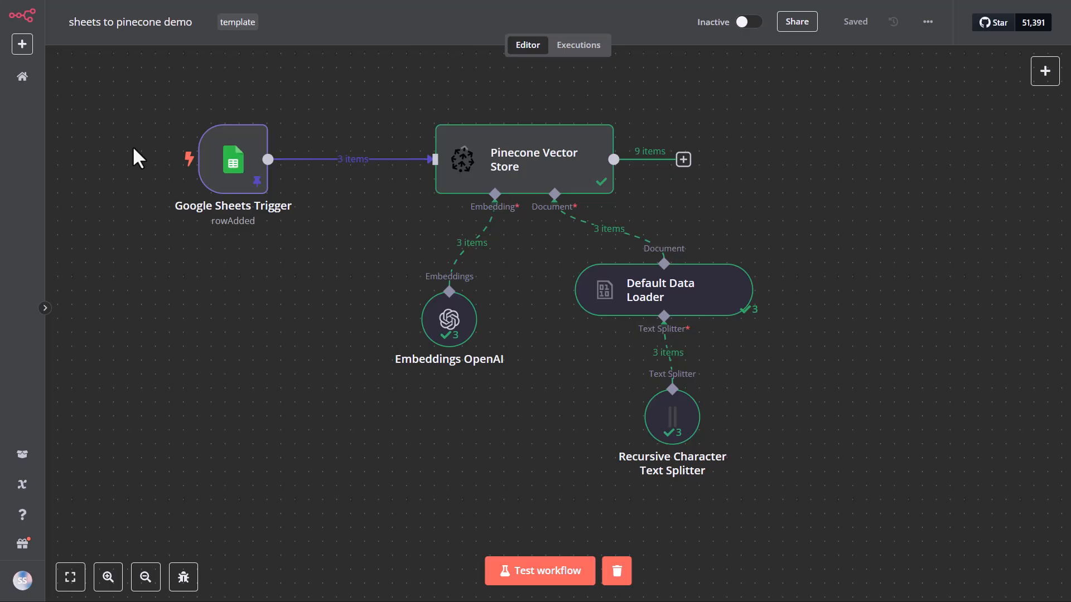
pyautogui.moveTo(236, 164)
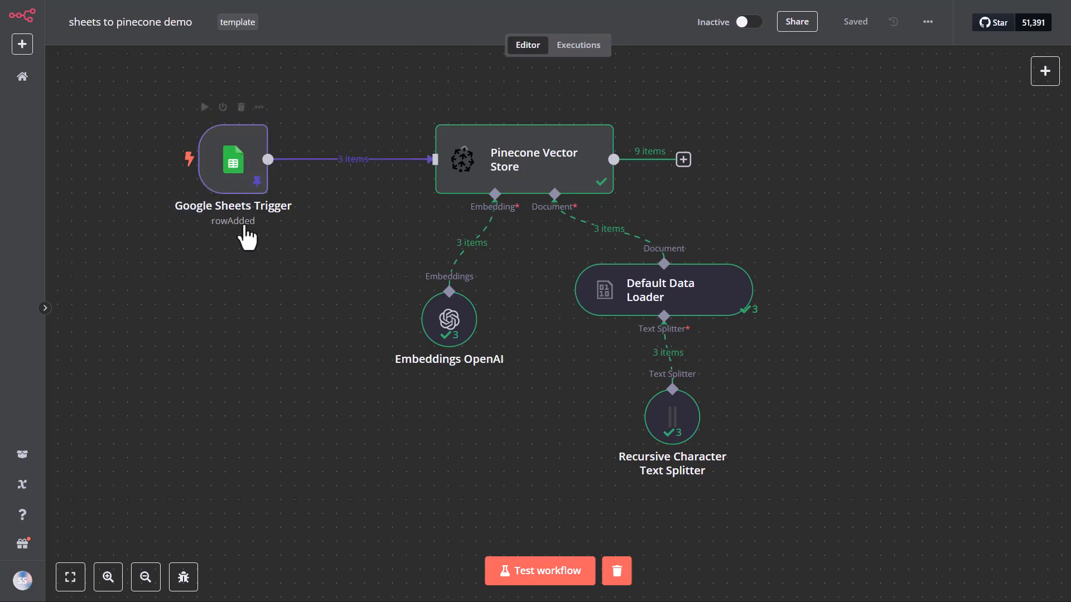
pyautogui.moveTo(216, 225)
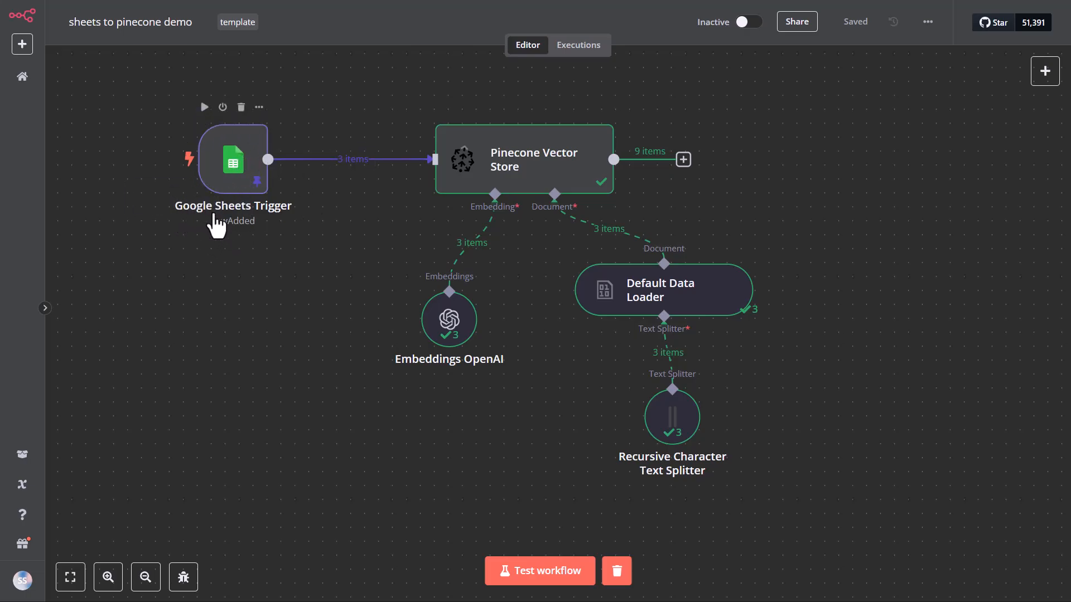
pyautogui.moveTo(224, 227)
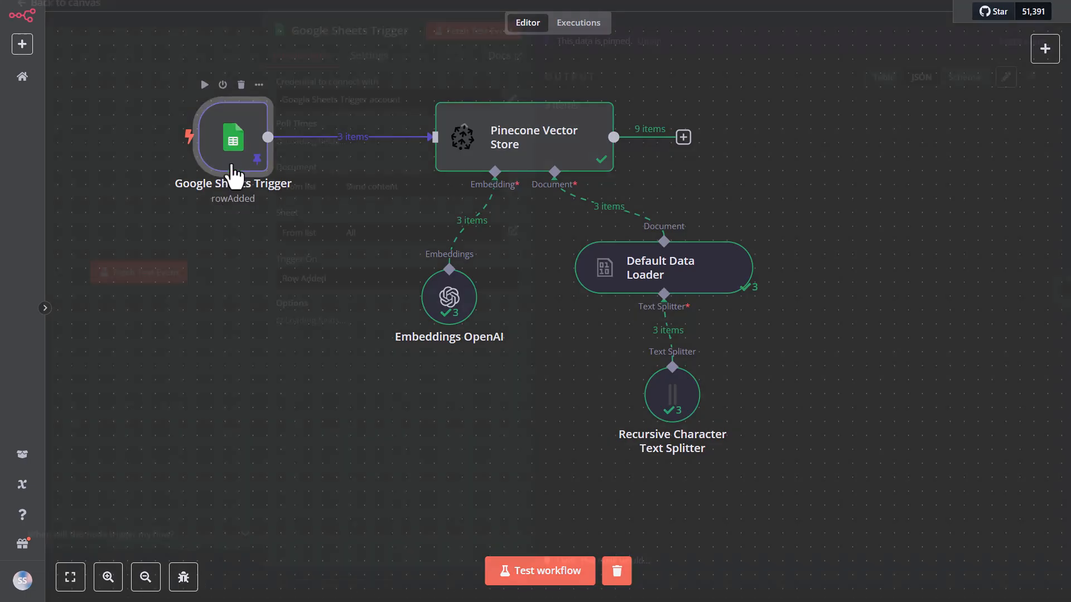
# Show the Google Sheets Trigger node's parameters in the sheets to pinecone demo workflow
pyautogui.doubleClick(233, 137)
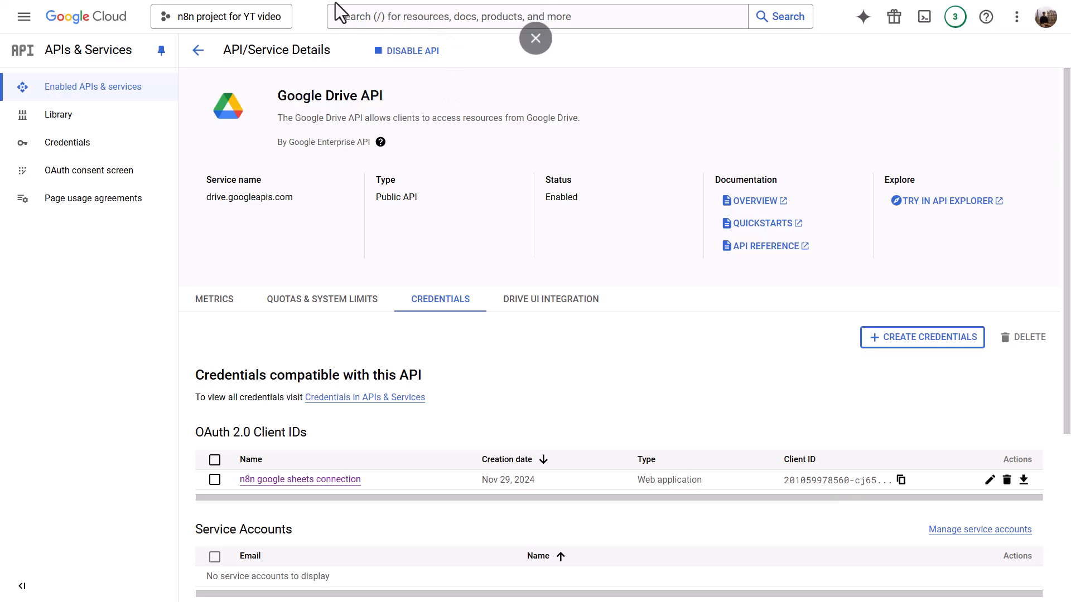
pyautogui.moveTo(191, 17)
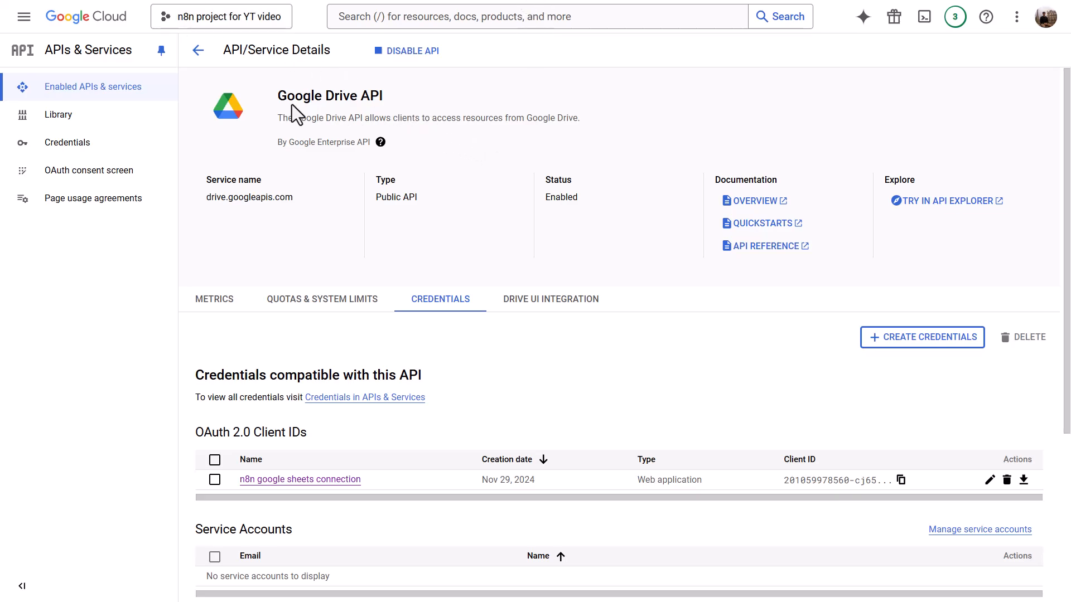
# From the Google Drive API credentials, select the 'n8n google sheets connection' OAuth 2.0 client ID
pyautogui.doubleClick(331, 96)
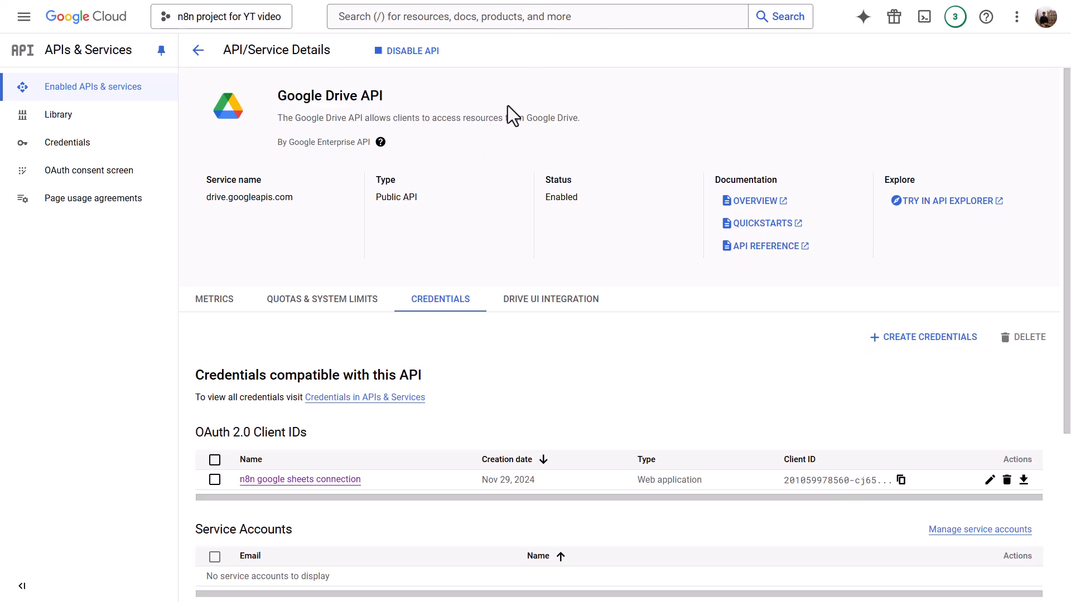
pyautogui.scroll(-3)
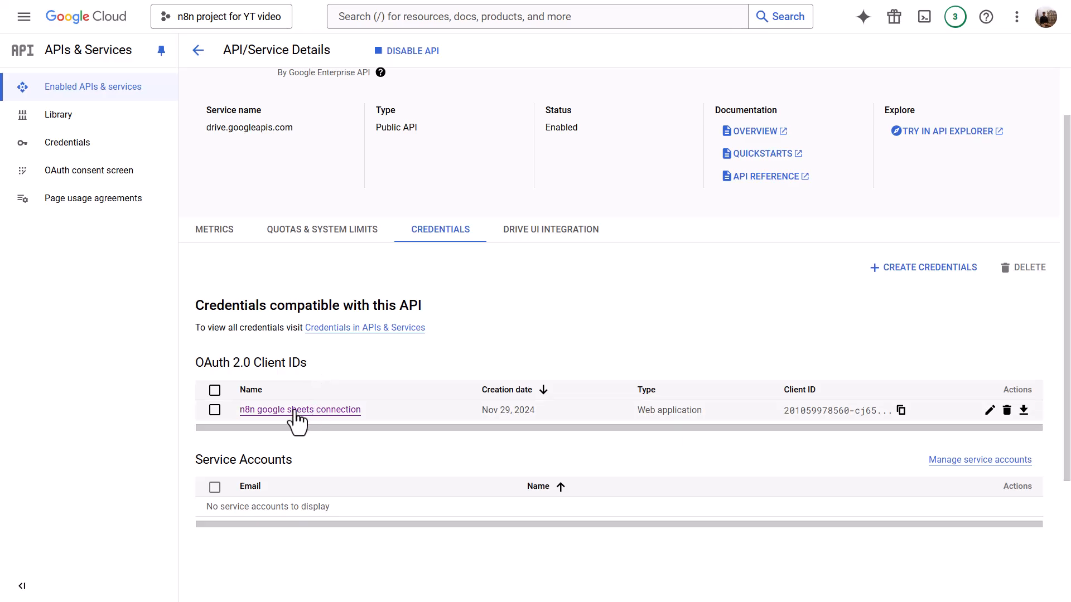
pyautogui.click(300, 409)
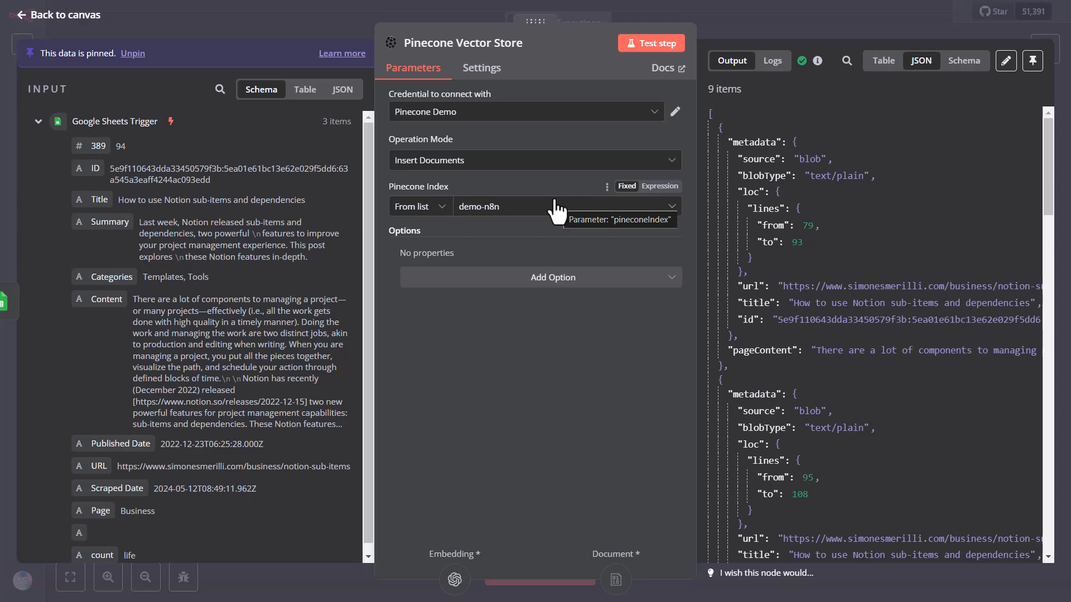
pyautogui.moveTo(504, 135)
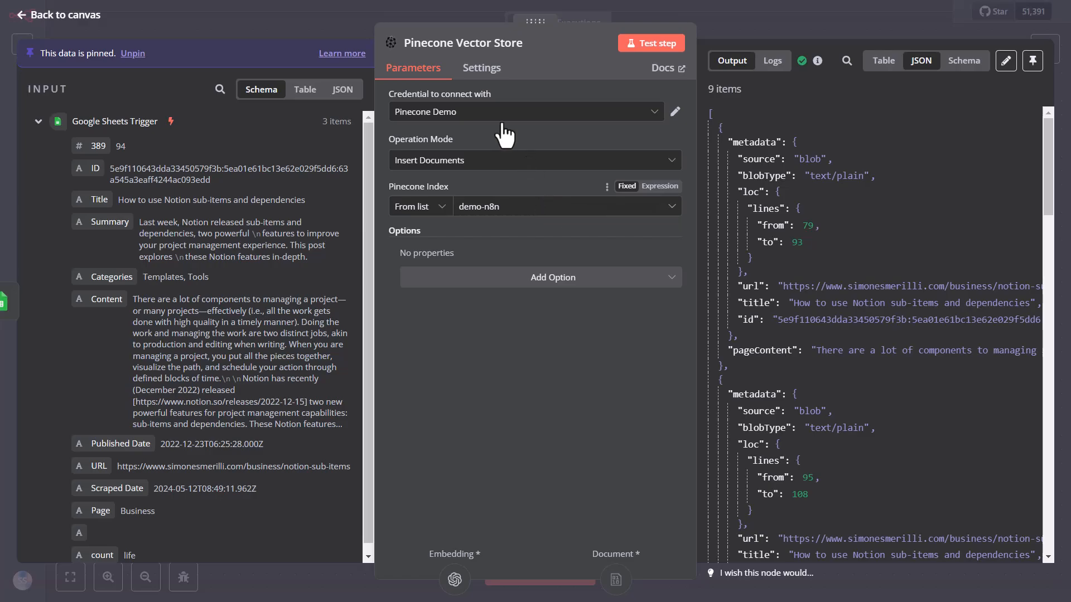
pyautogui.moveTo(499, 116)
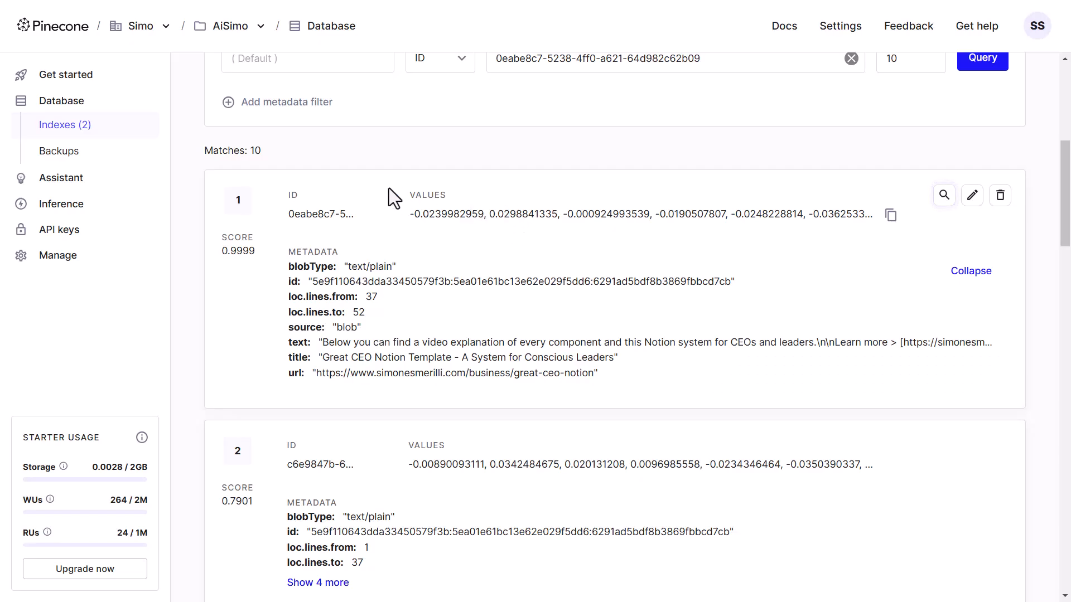
pyautogui.moveTo(512, 205)
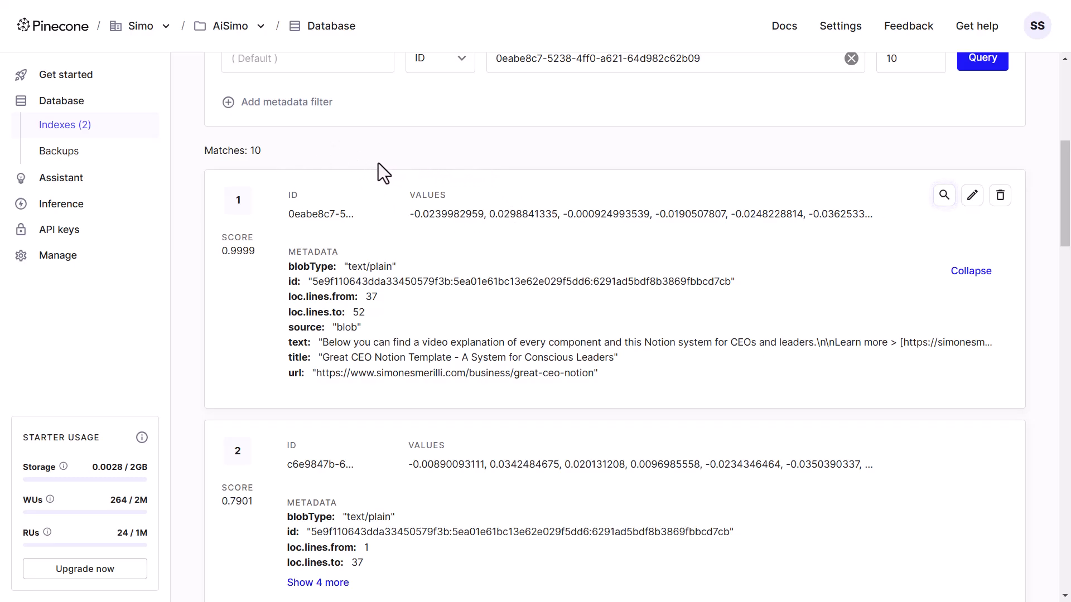
pyautogui.moveTo(59, 230)
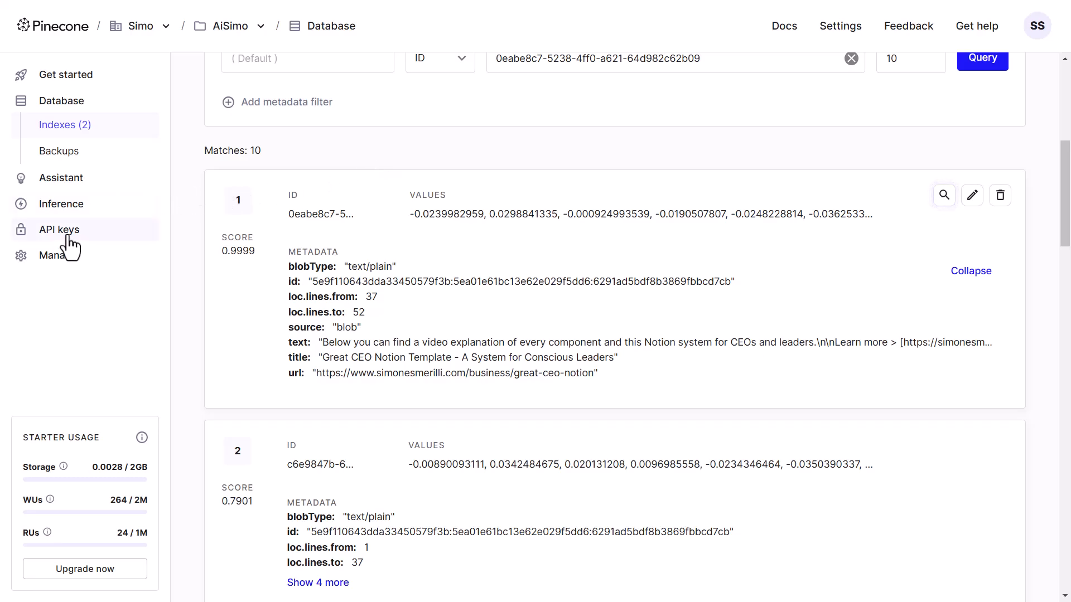
# Show the Pinecone project's API keys, including demo-n8n and flowise-simo
pyautogui.click(59, 229)
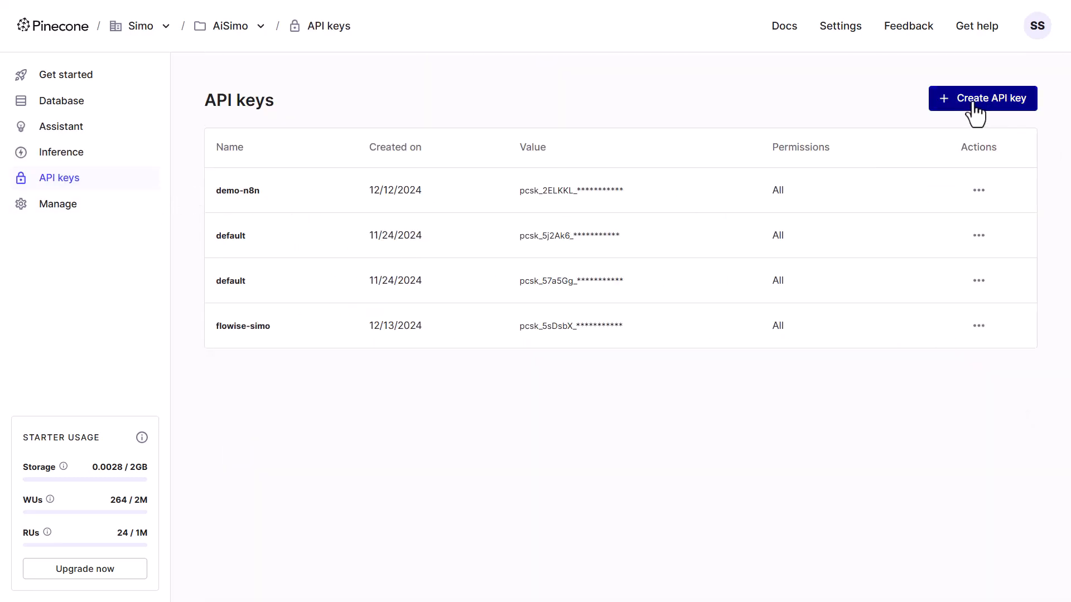
pyautogui.moveTo(758, 214)
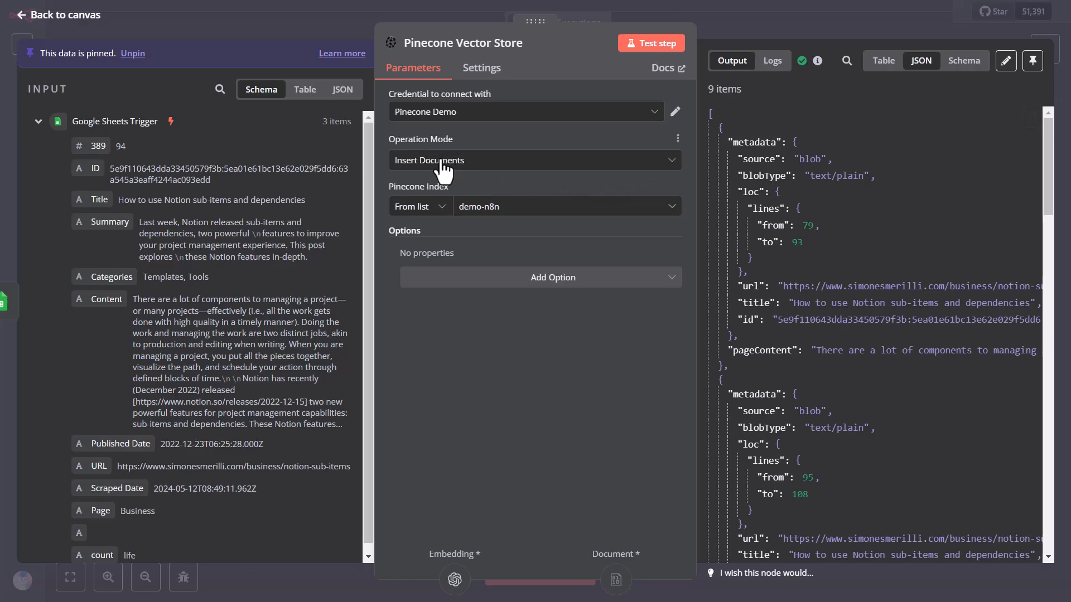
pyautogui.moveTo(409, 171)
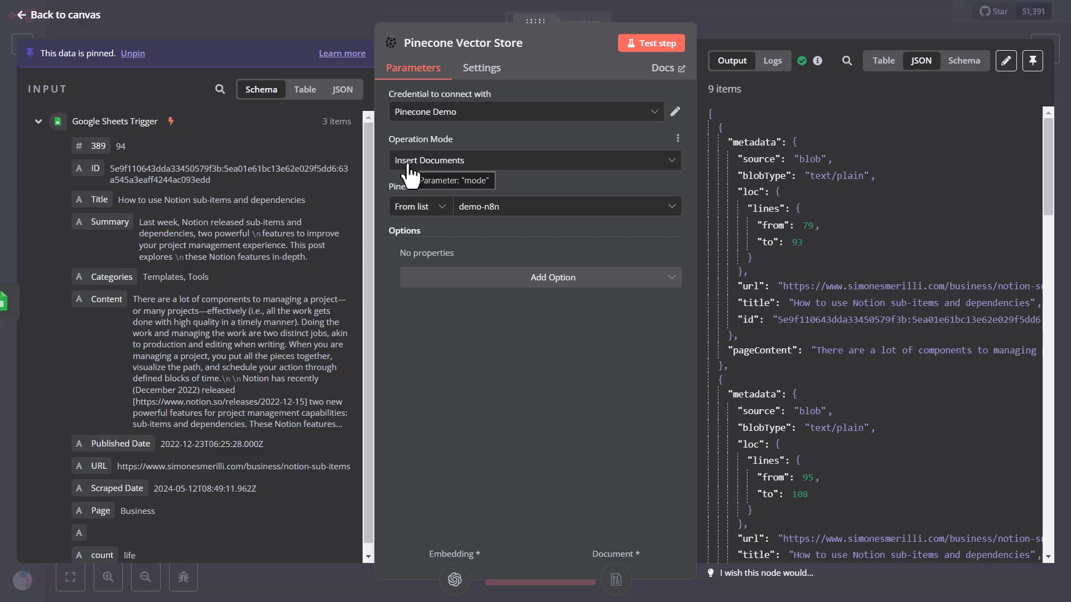
pyautogui.moveTo(477, 150)
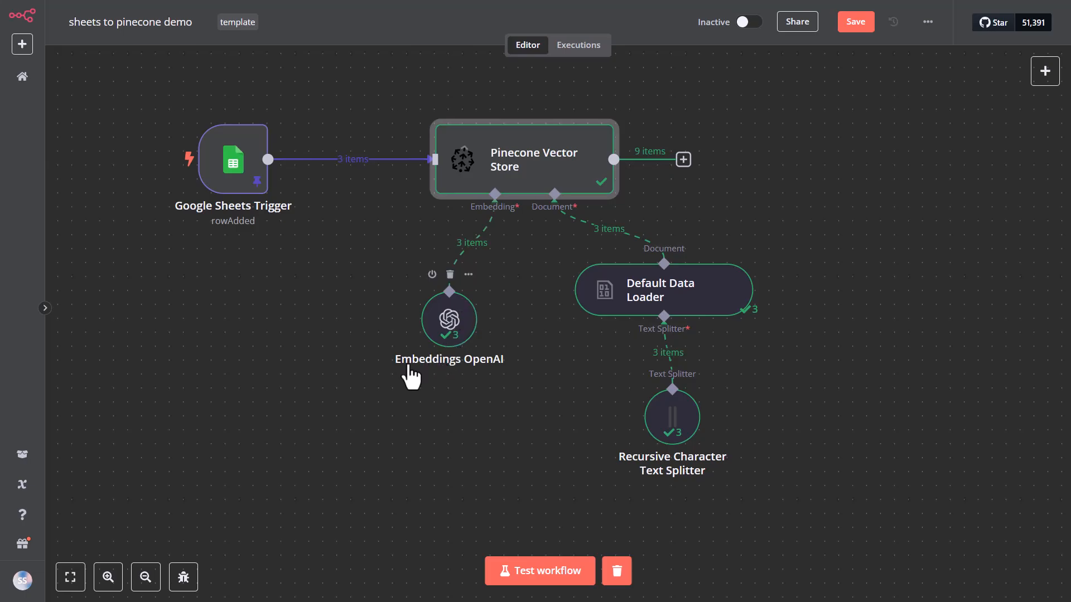
pyautogui.moveTo(502, 375)
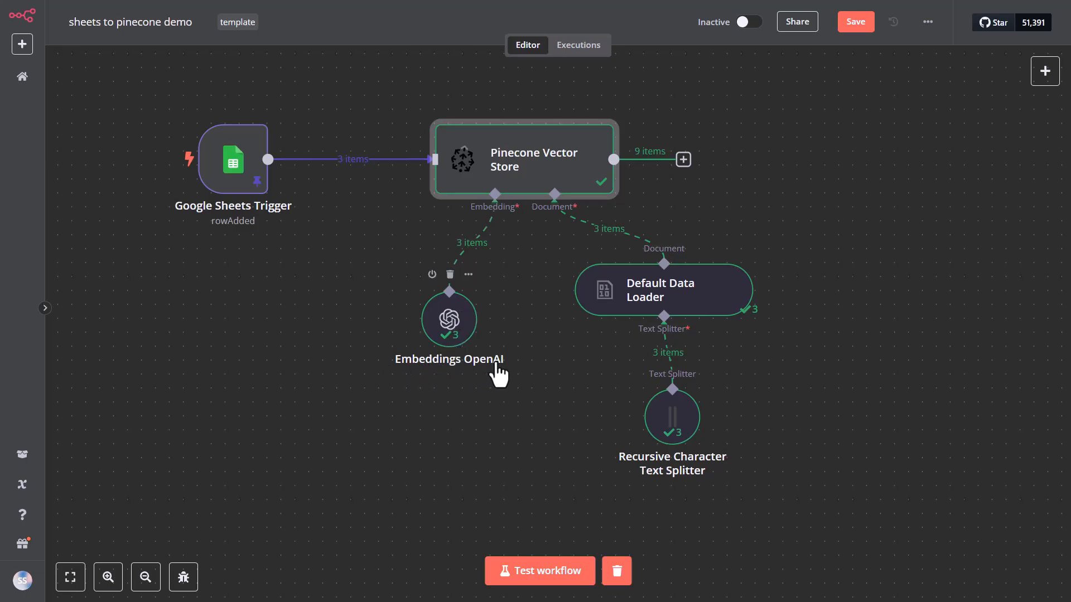
pyautogui.moveTo(497, 375)
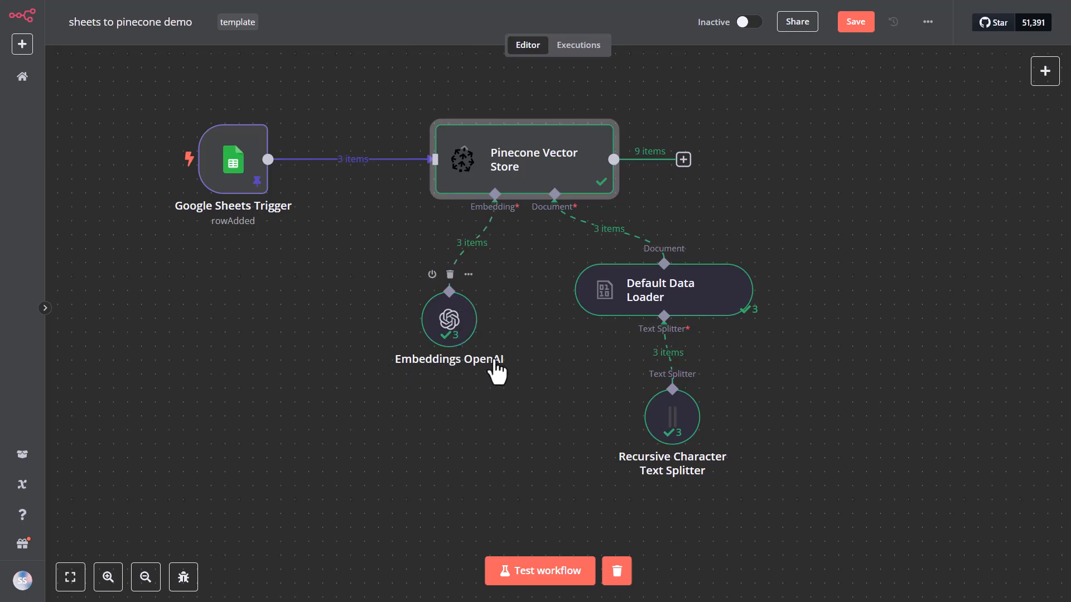
pyautogui.moveTo(461, 335)
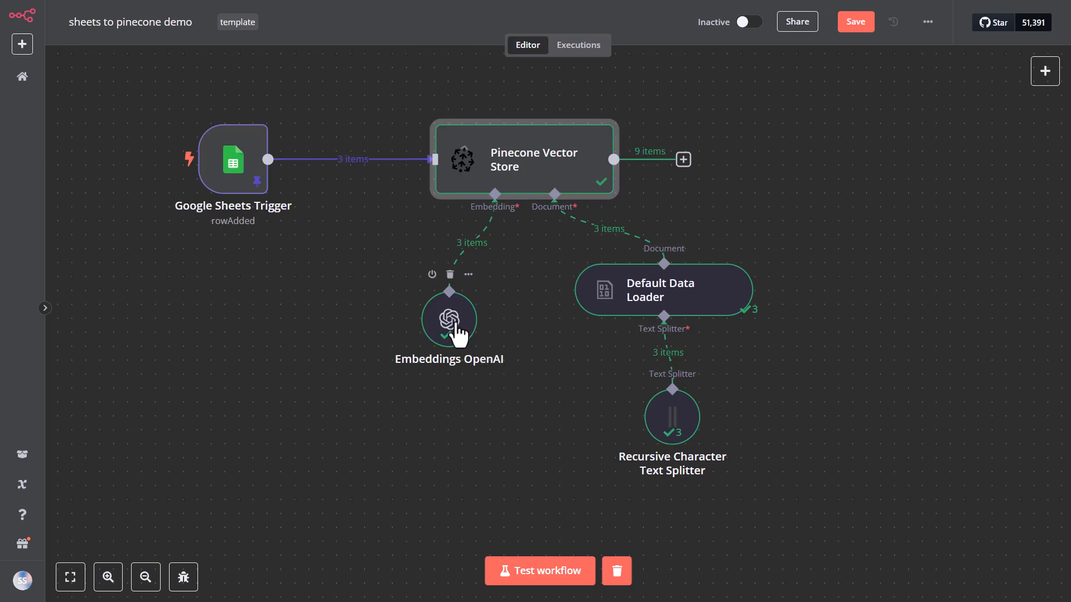
# Show the Embeddings OpenAI node with its OpenAI account credential and text-embedding-3-small model
pyautogui.doubleClick(449, 319)
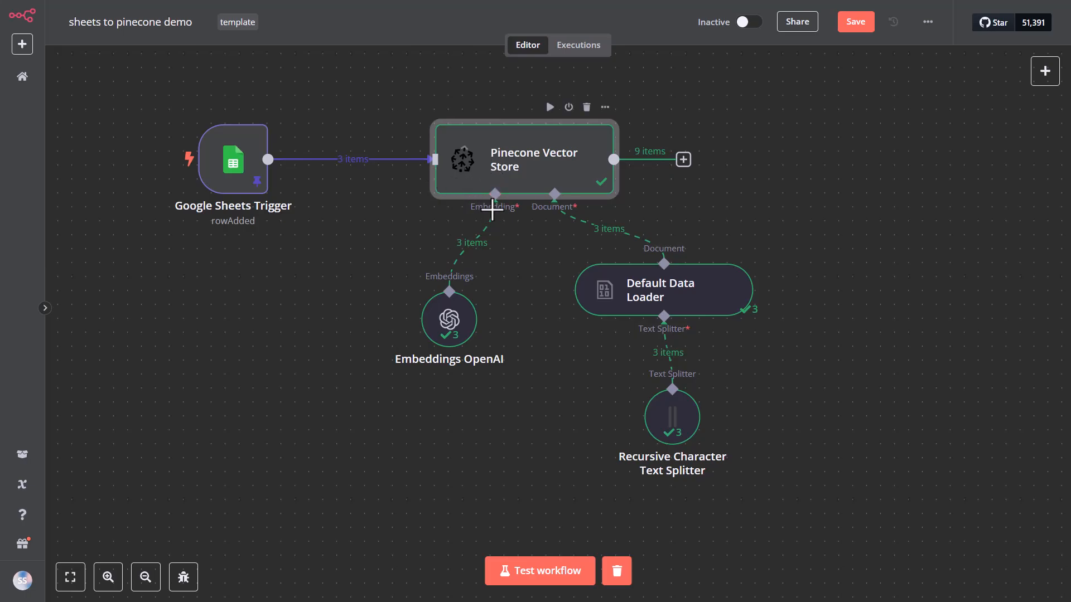
pyautogui.moveTo(549, 203)
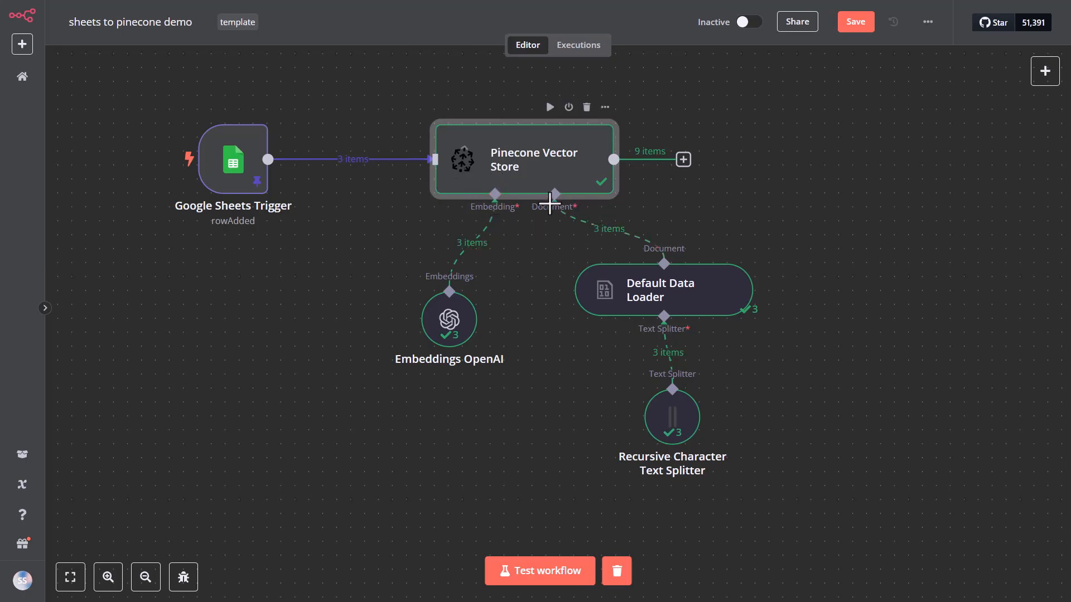
pyautogui.moveTo(470, 209)
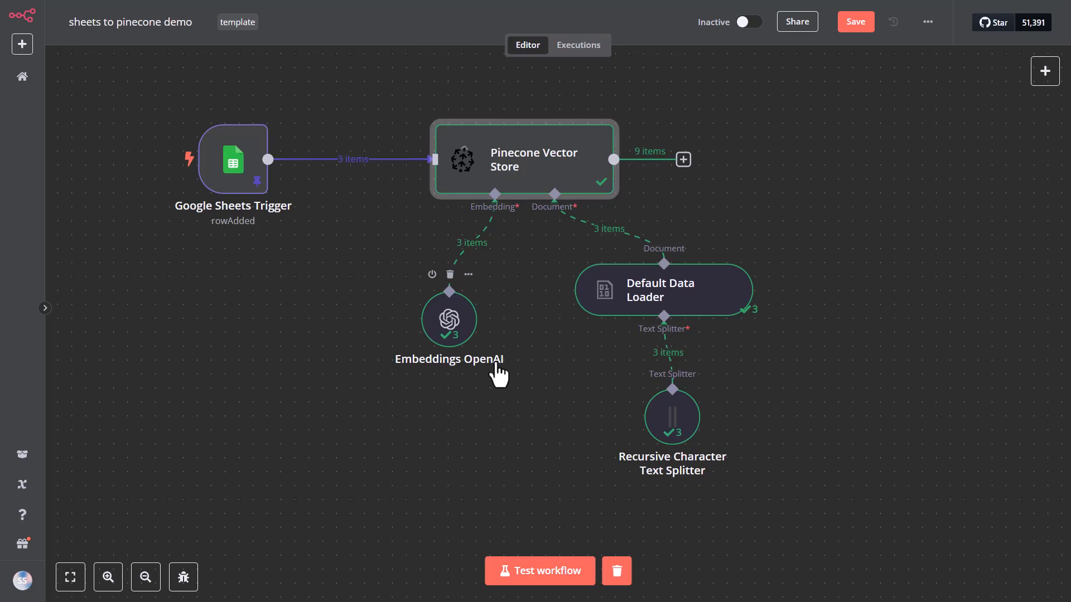
pyautogui.doubleClick(449, 318)
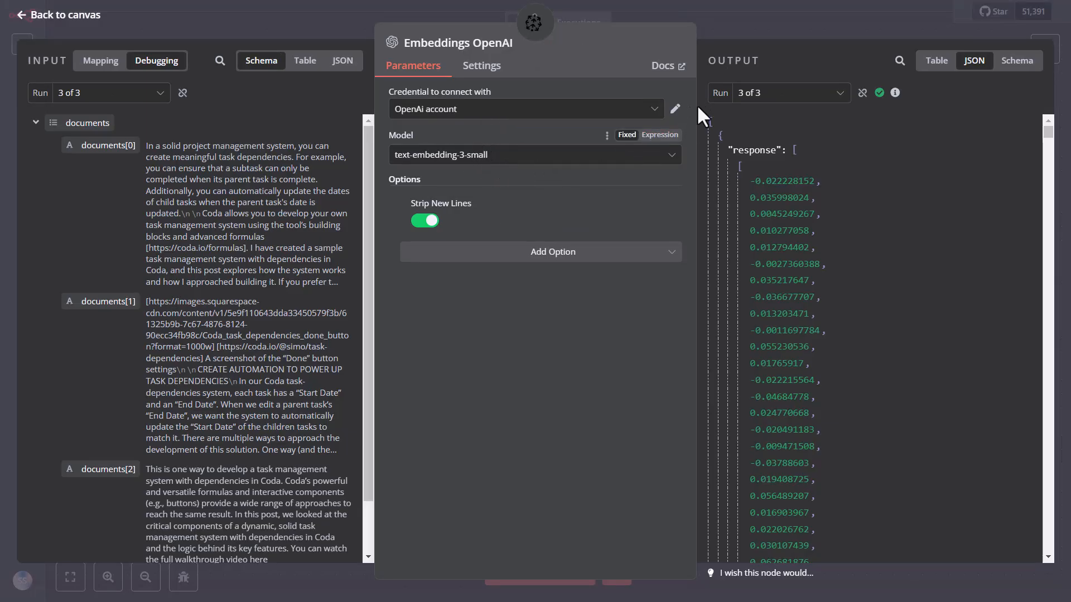
# Review the OpenAI account credential's Organization ID guidance and keep text-embedding-3-small as the model
pyautogui.click(674, 108)
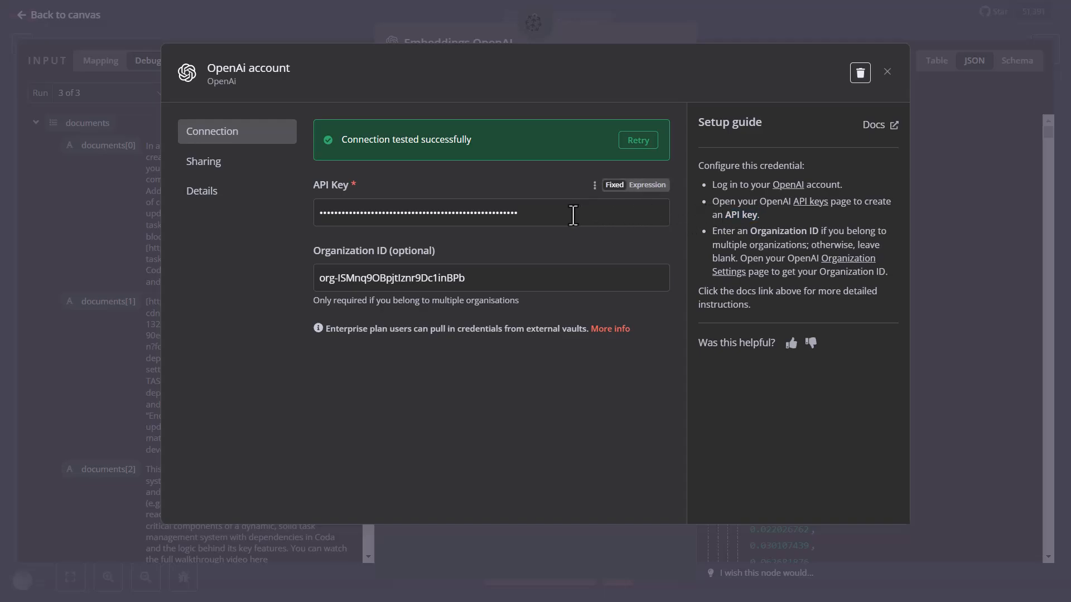
pyautogui.moveTo(714, 231); pyautogui.dragTo(857, 231)
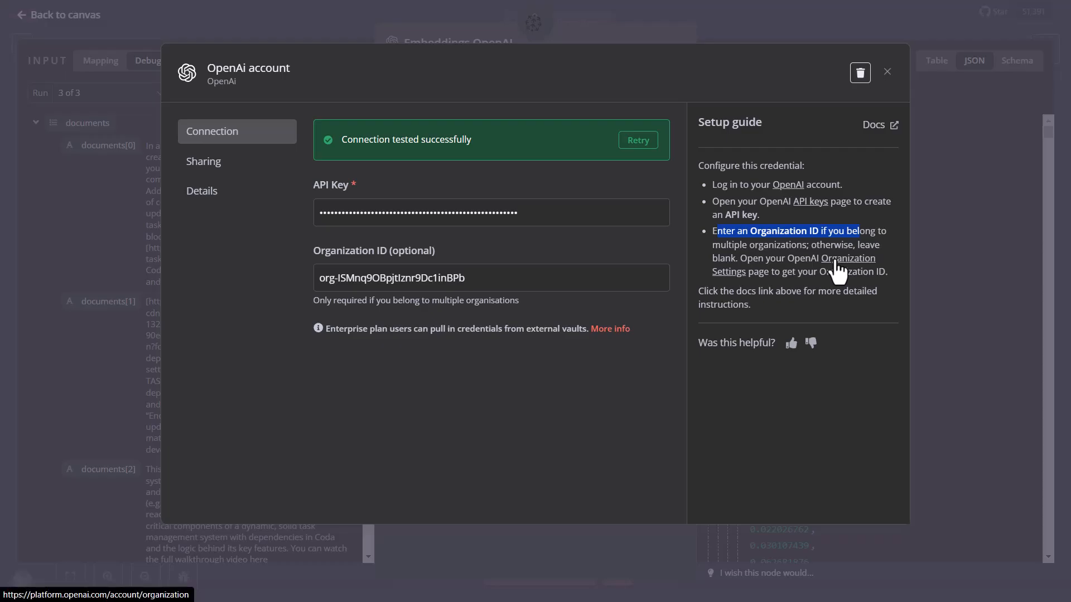
pyautogui.moveTo(831, 113)
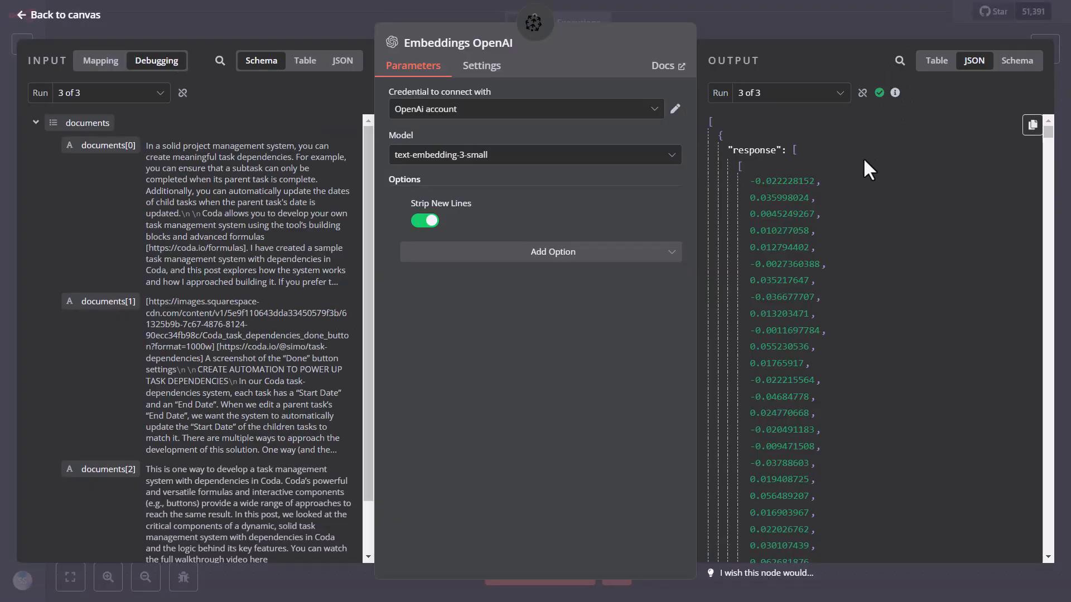
pyautogui.moveTo(540, 176)
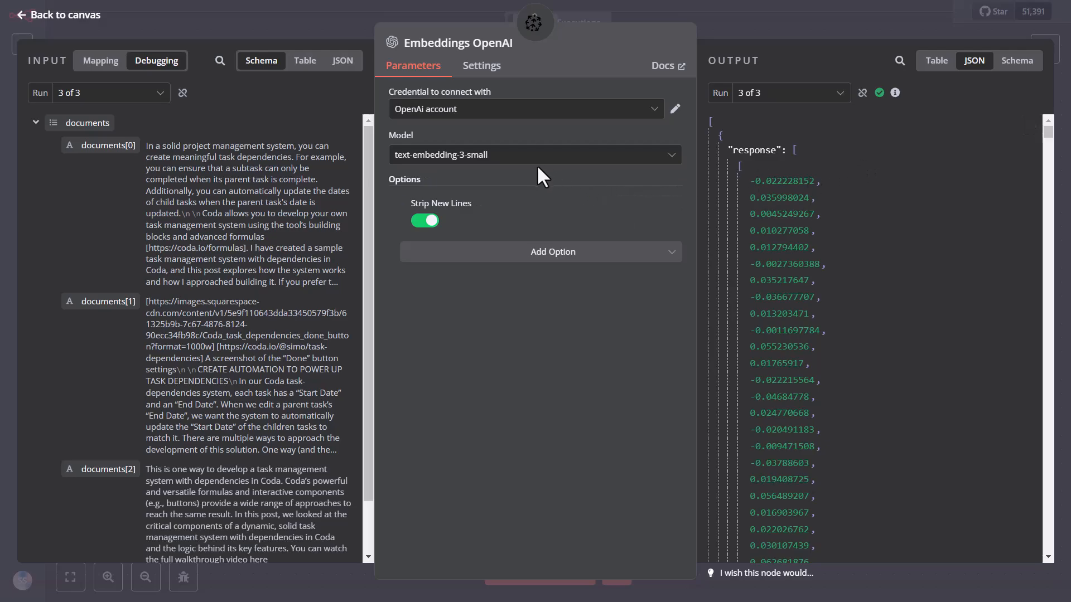
pyautogui.click(534, 154)
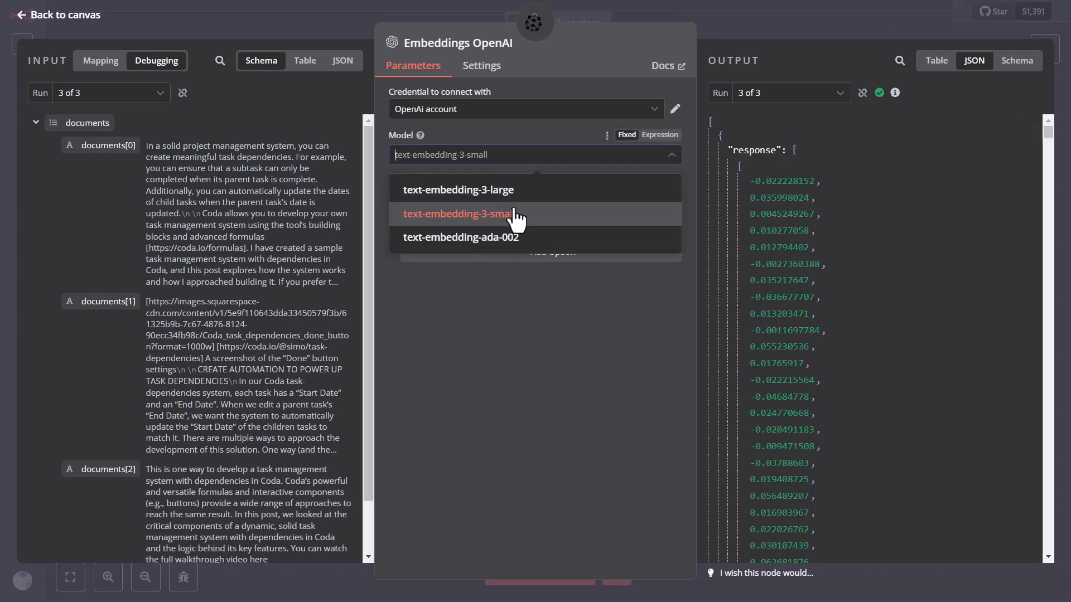
pyautogui.click(456, 214)
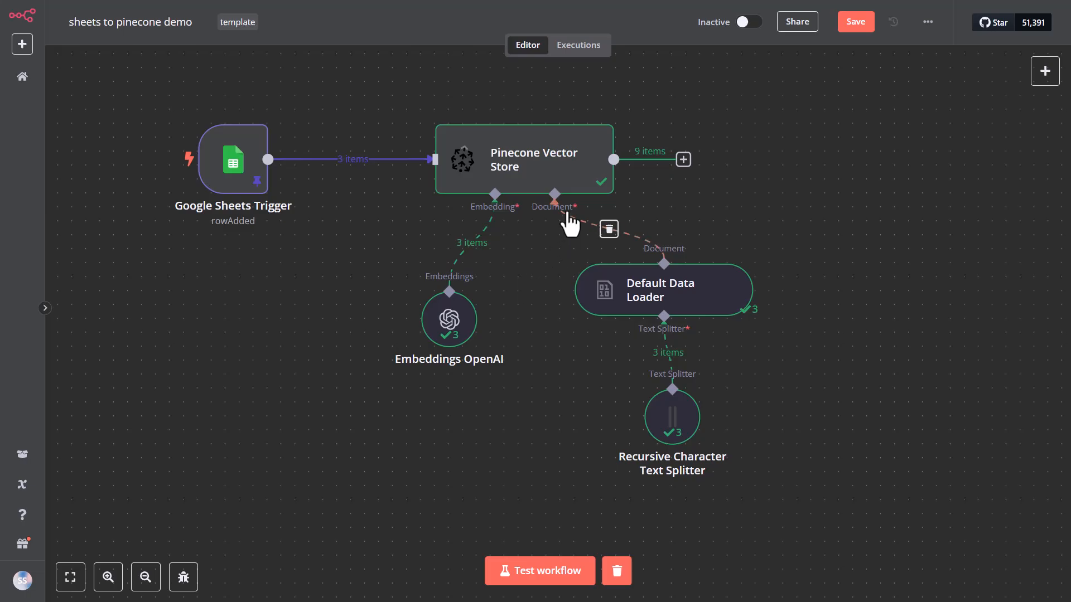
pyautogui.moveTo(654, 282)
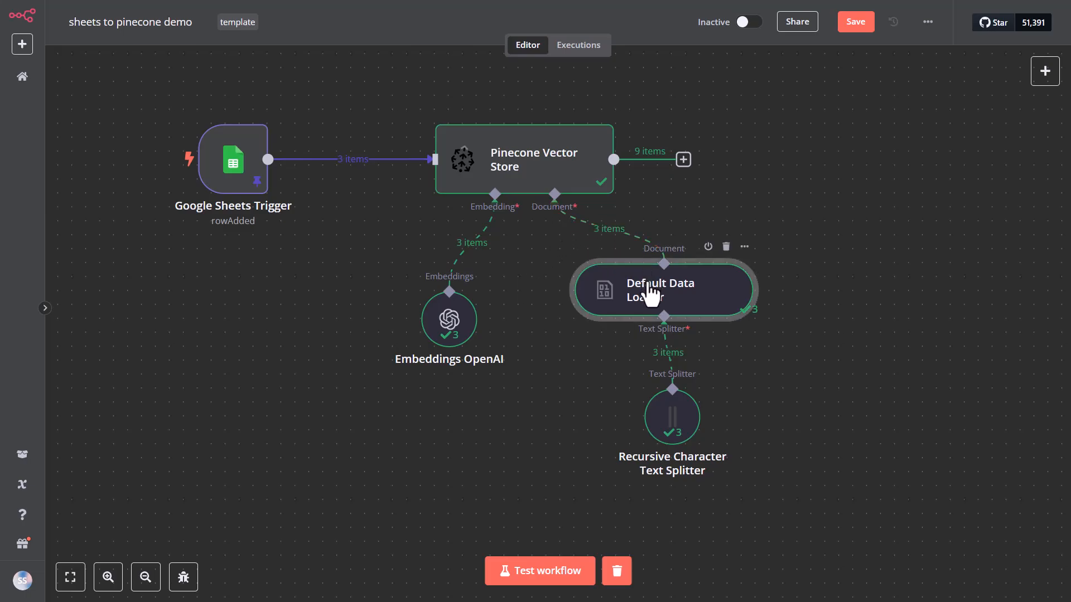
# Show the Default Data Loader node's JSON-from-Content data with url and title metadata
pyautogui.doubleClick(662, 290)
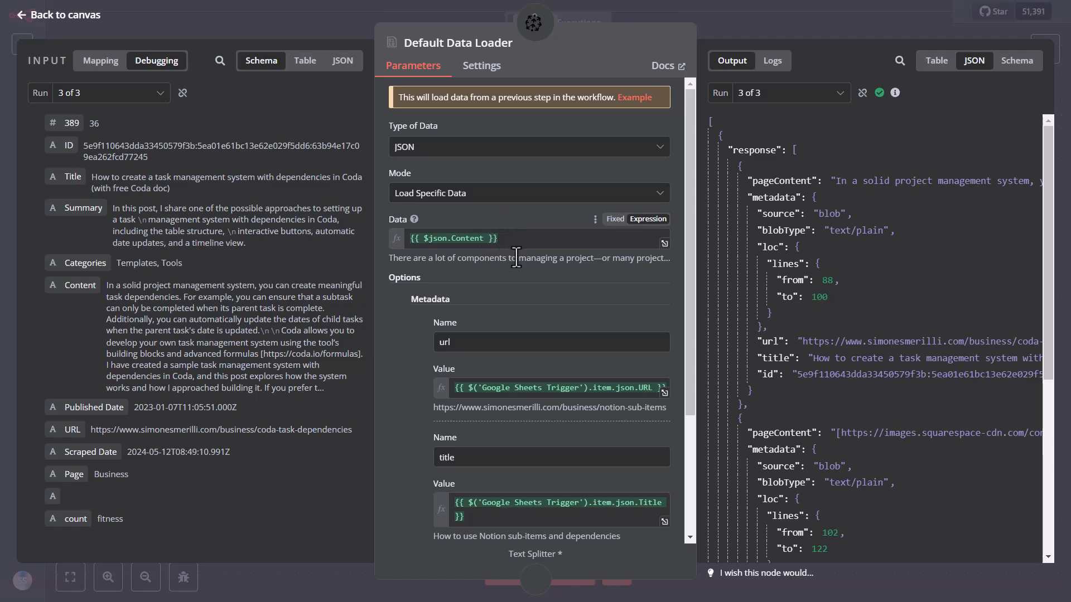
pyautogui.moveTo(106, 180)
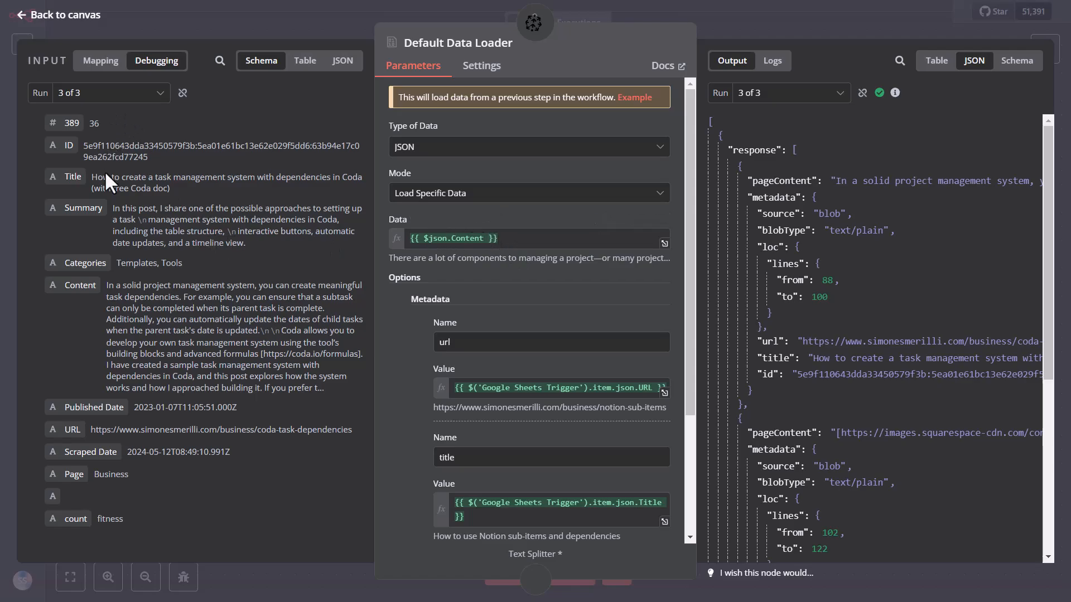
pyautogui.moveTo(444, 215)
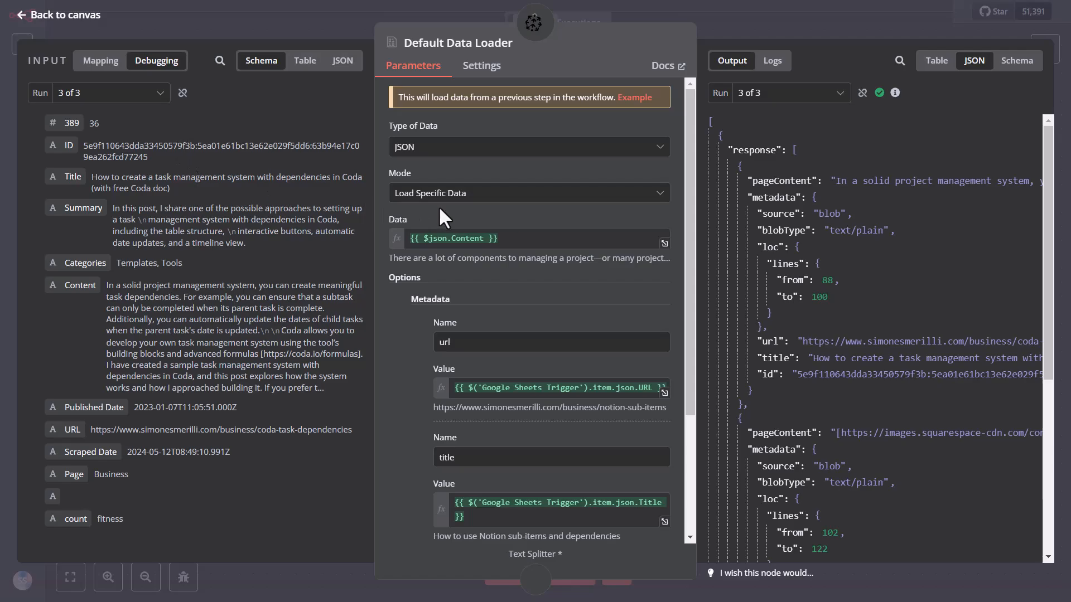
# Review the Default Data Loader's JSON Content loading with url, title and id metadata
pyautogui.scroll(-3)
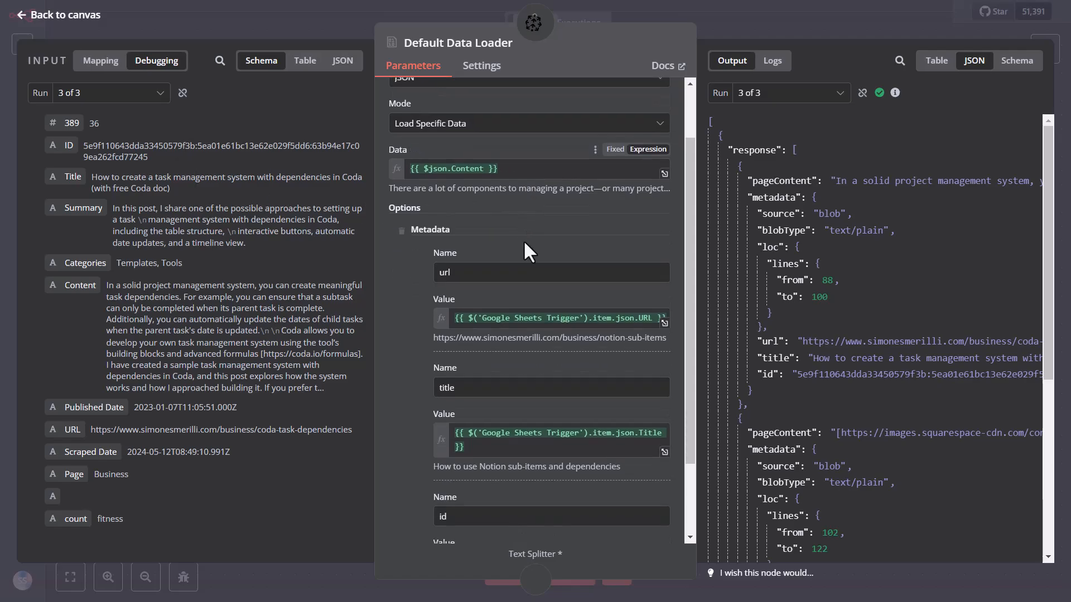
pyautogui.moveTo(440, 240)
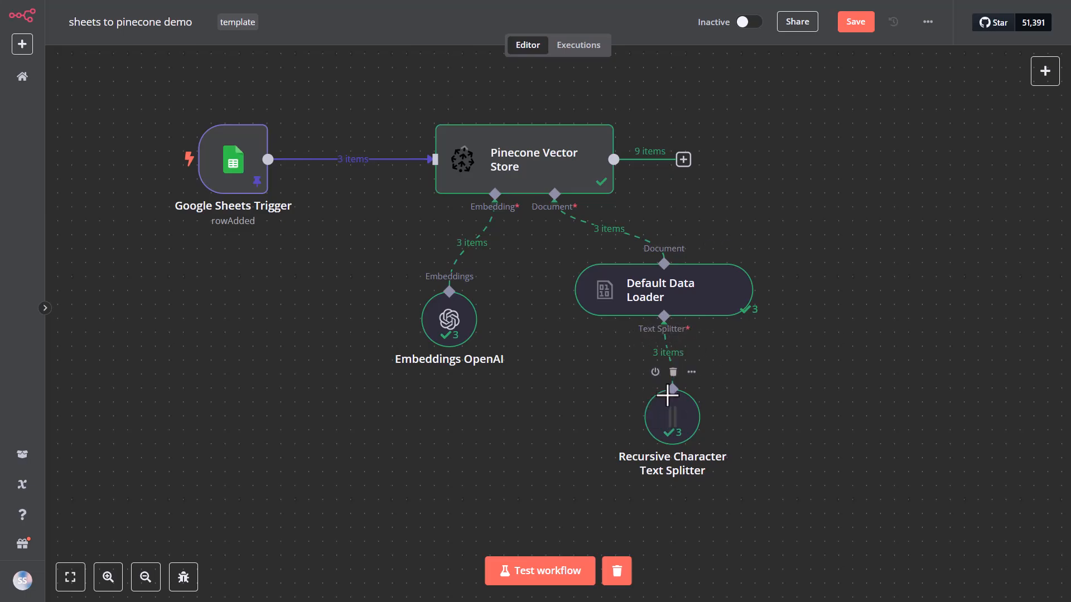
pyautogui.doubleClick(670, 416)
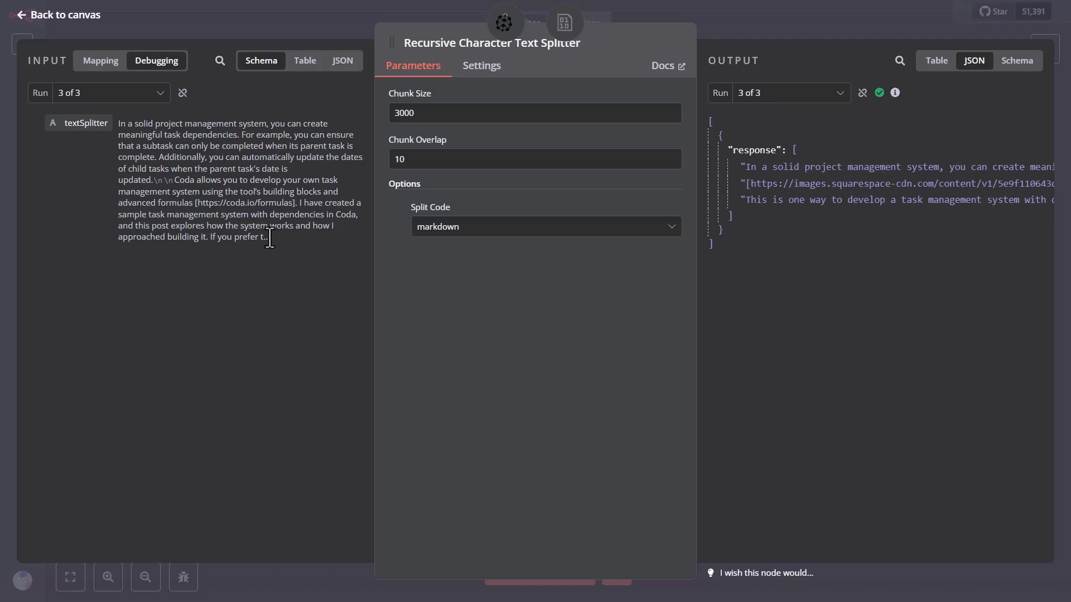
pyautogui.click(535, 113)
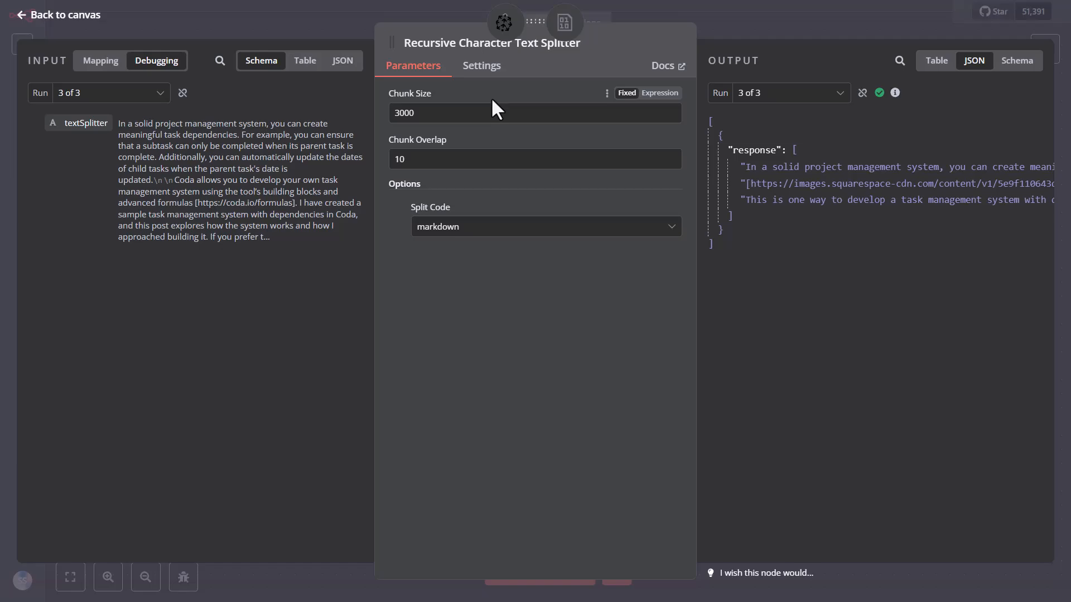
pyautogui.moveTo(492, 110)
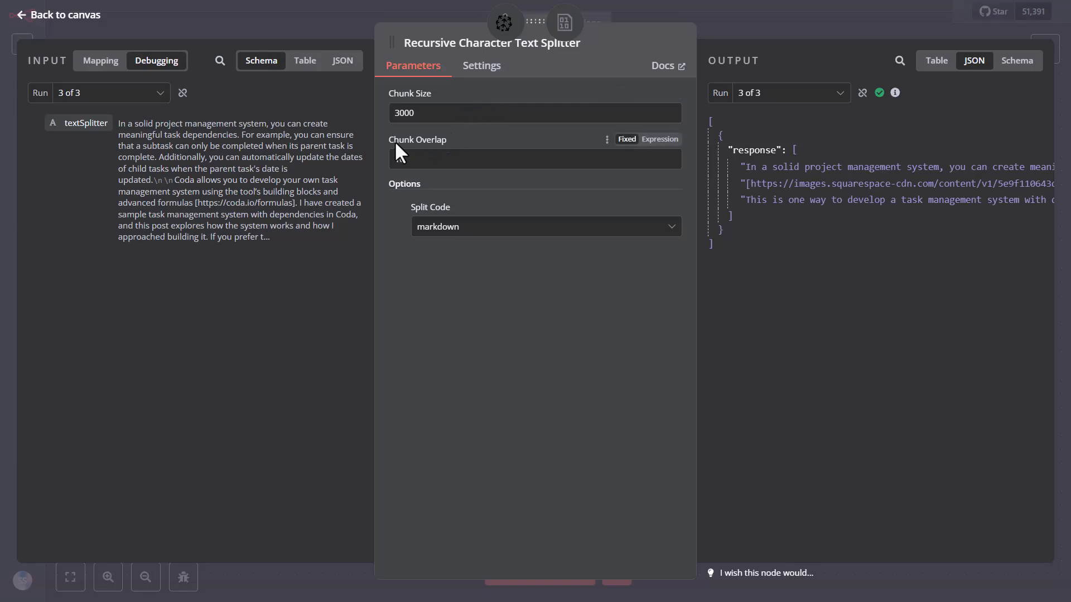
pyautogui.write('10')
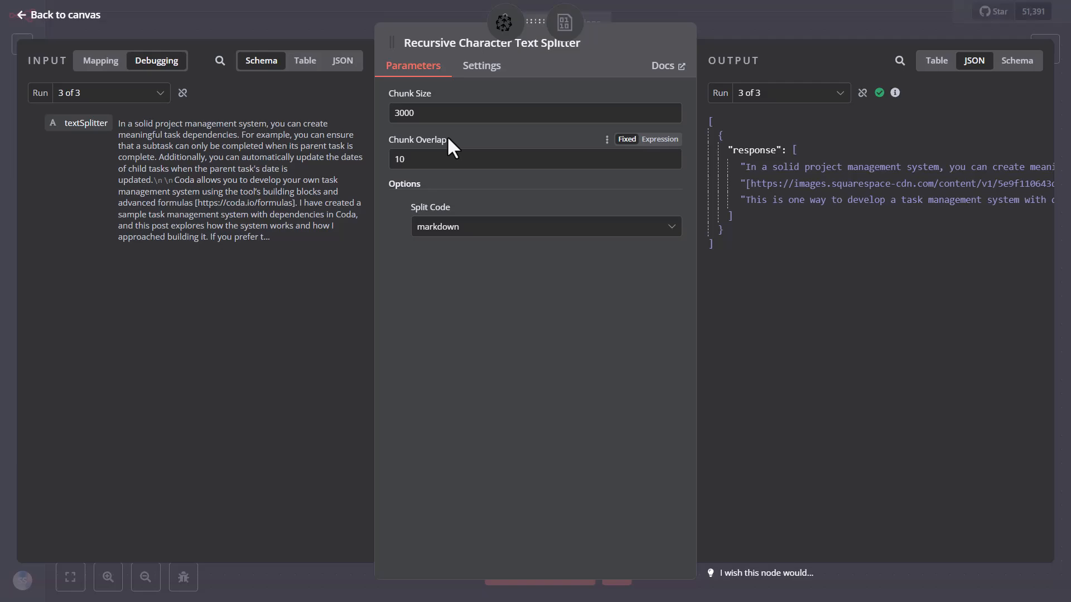
pyautogui.moveTo(450, 145)
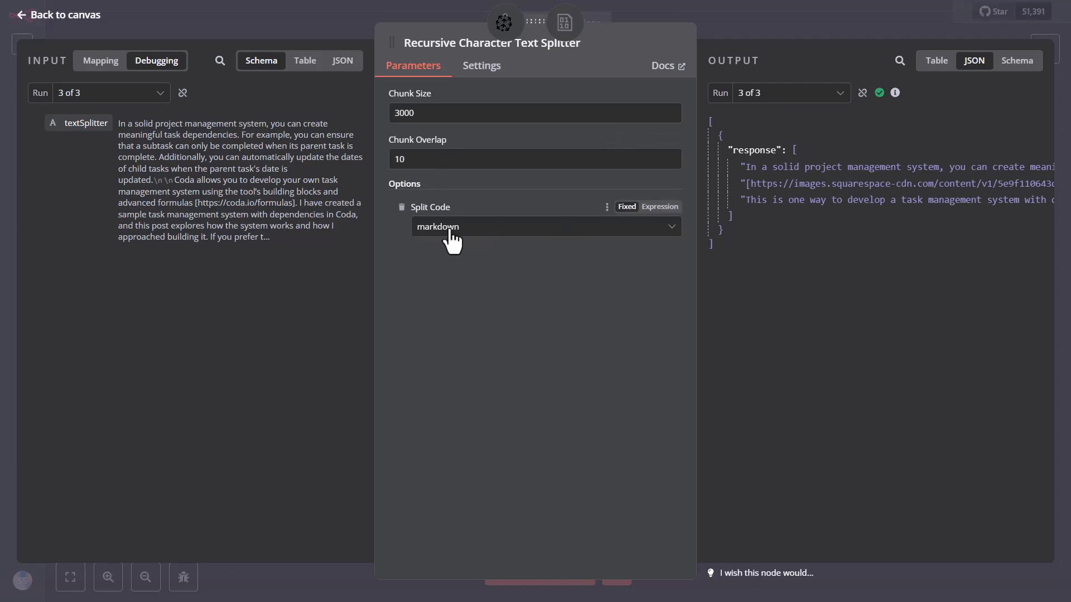
pyautogui.moveTo(483, 235)
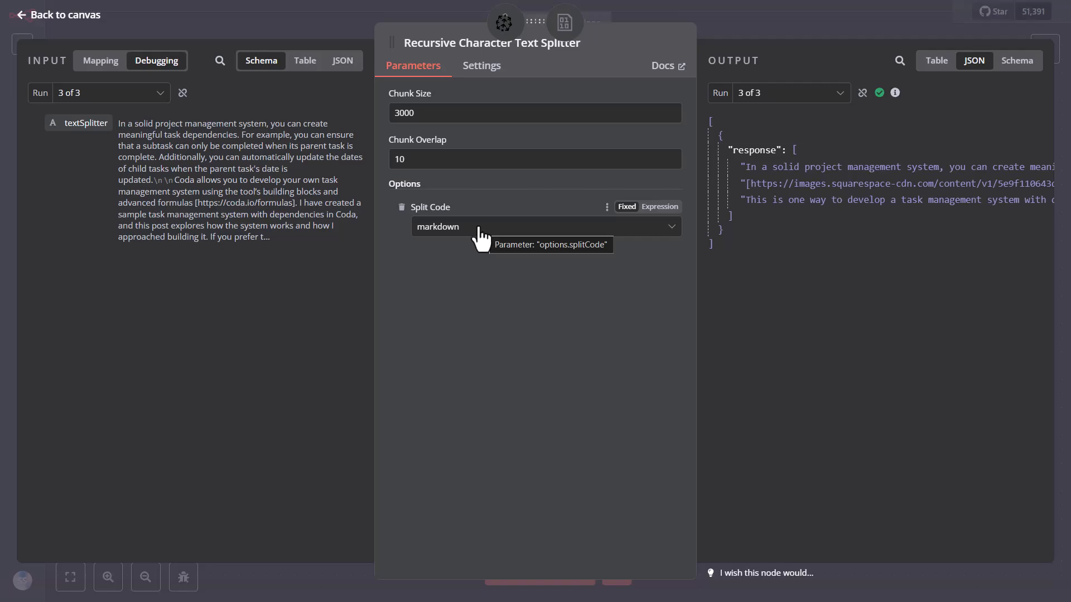
pyautogui.click(539, 227)
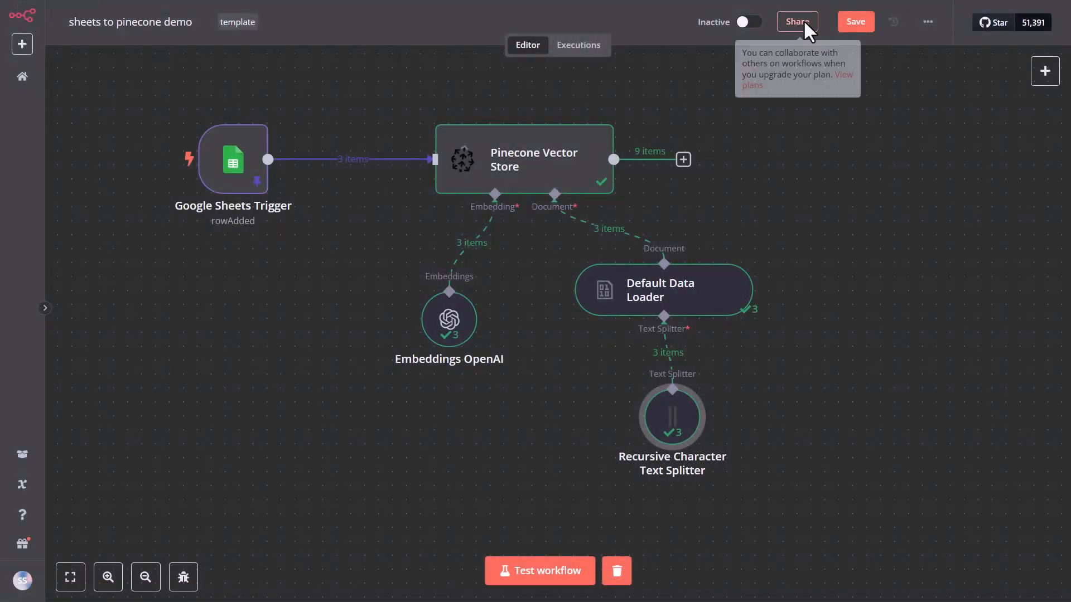
pyautogui.moveTo(825, 220)
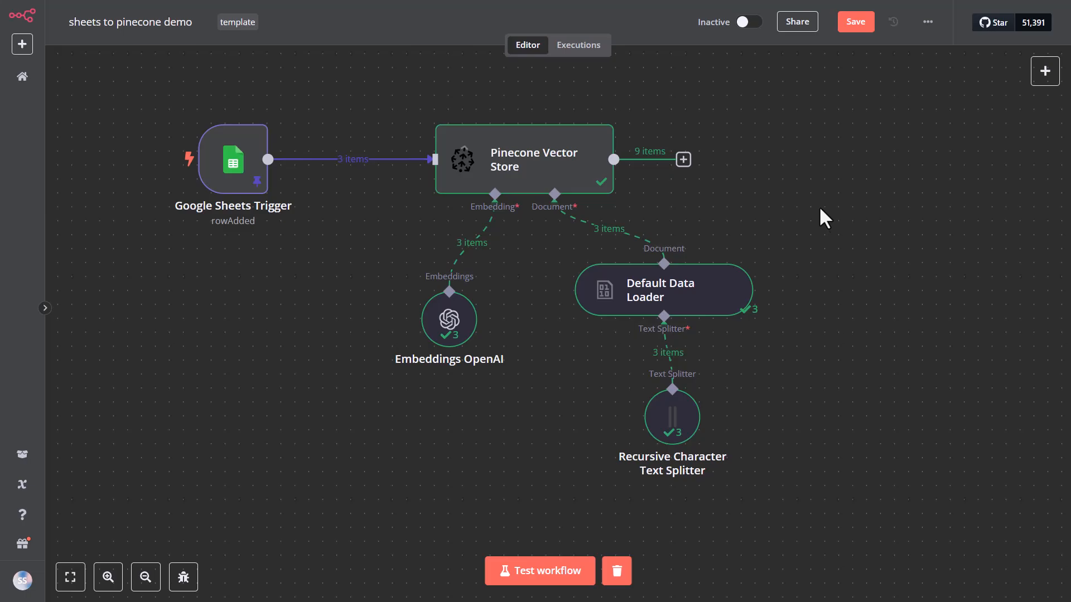
pyautogui.moveTo(540, 184)
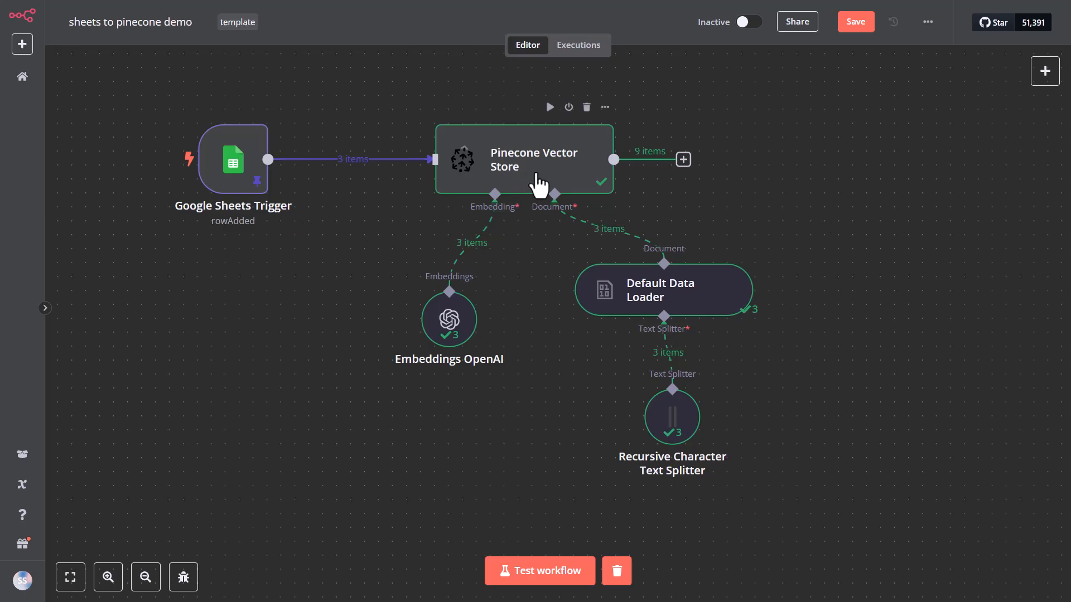
pyautogui.moveTo(936, 210)
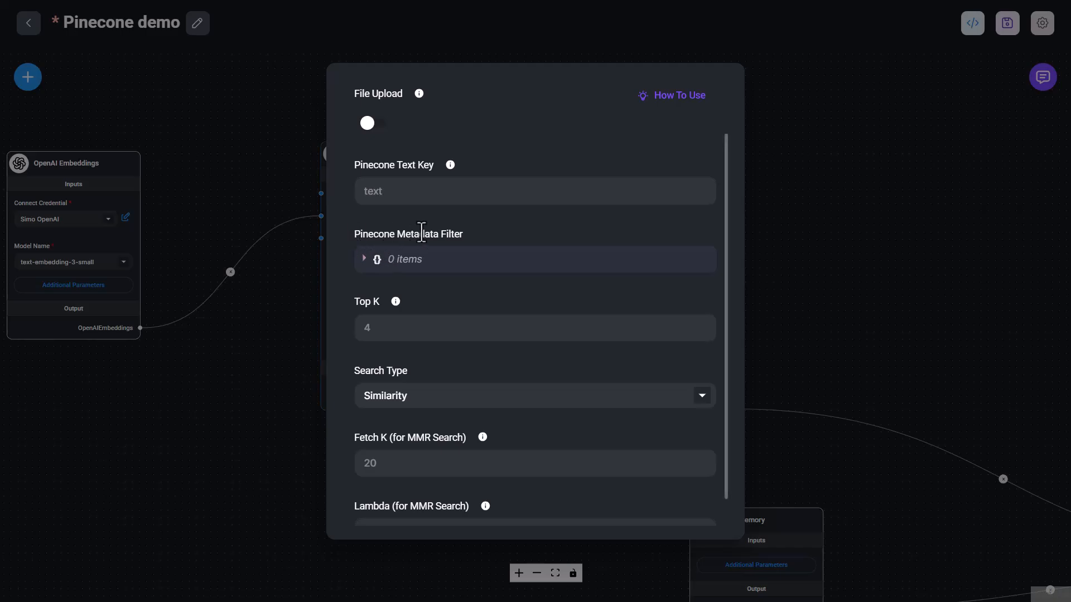
pyautogui.moveTo(428, 269)
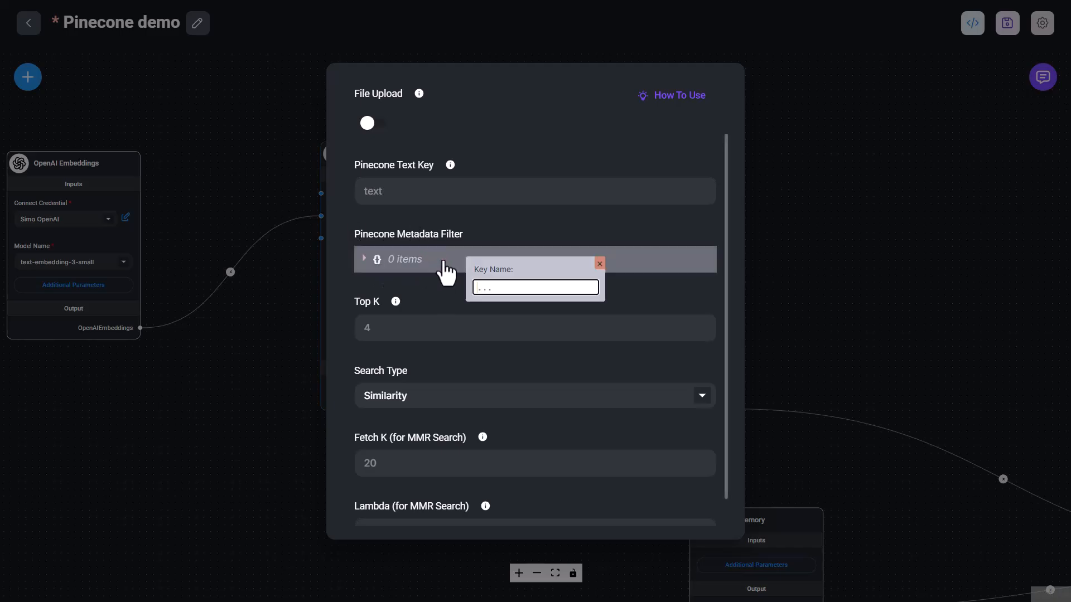
pyautogui.click(534, 287)
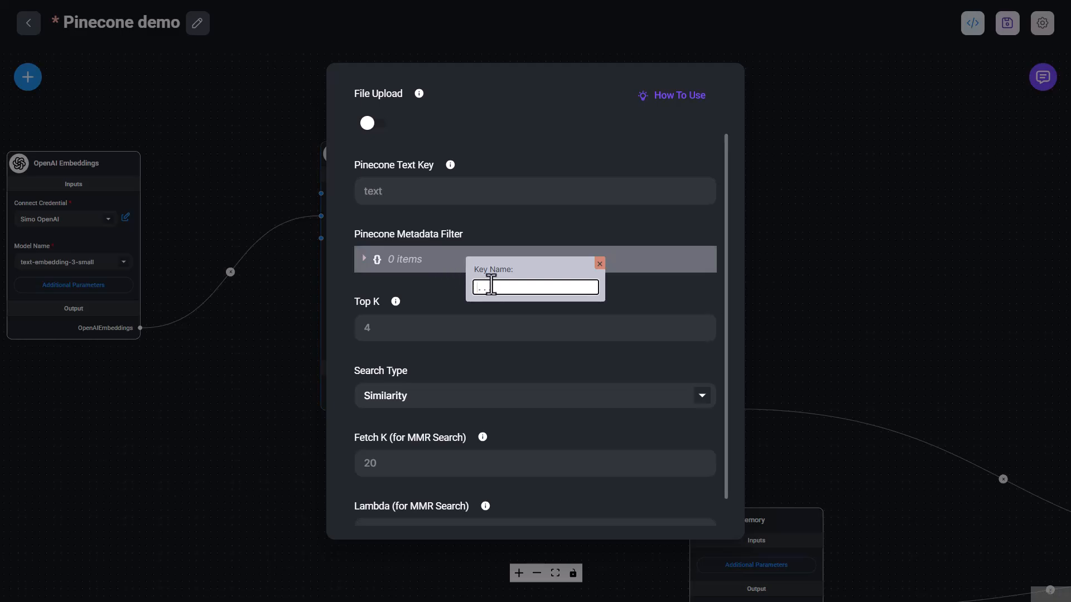
pyautogui.click(601, 265)
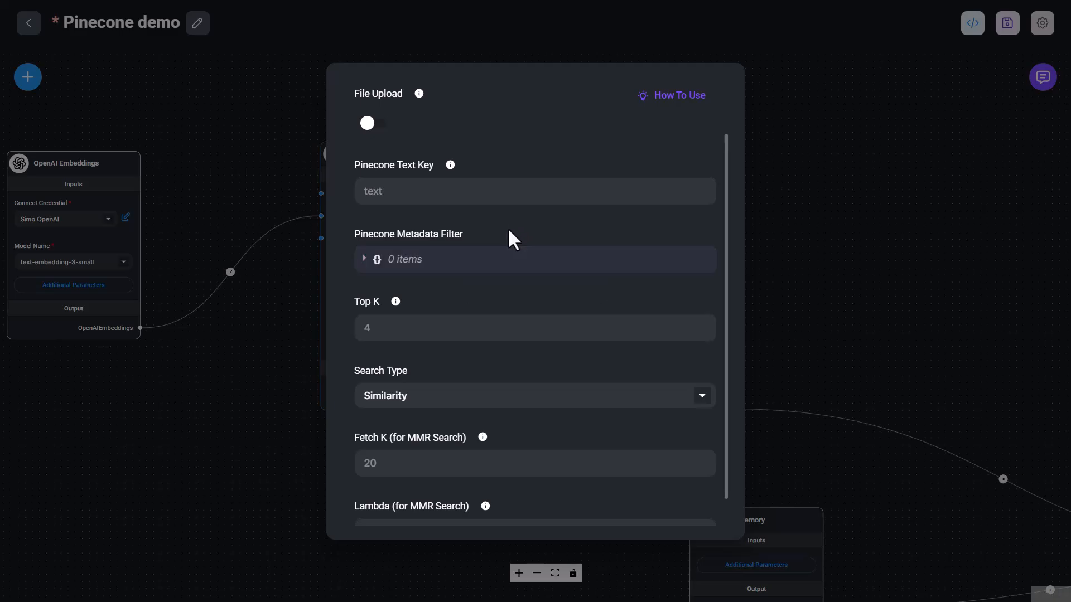
pyautogui.moveTo(819, 221)
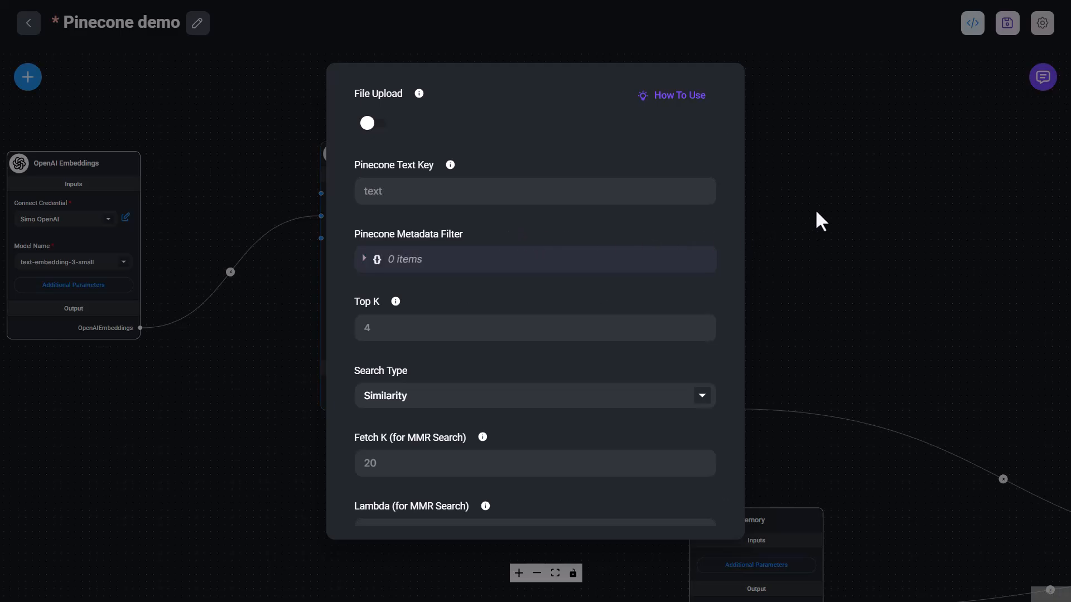